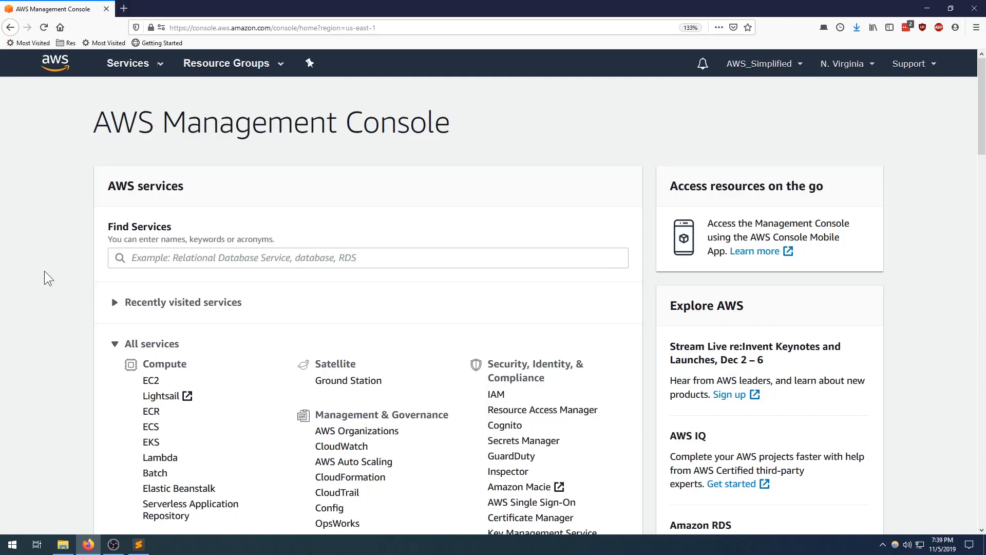
- Search the console home for 'S3' to reach the S3 service
click(368, 258)
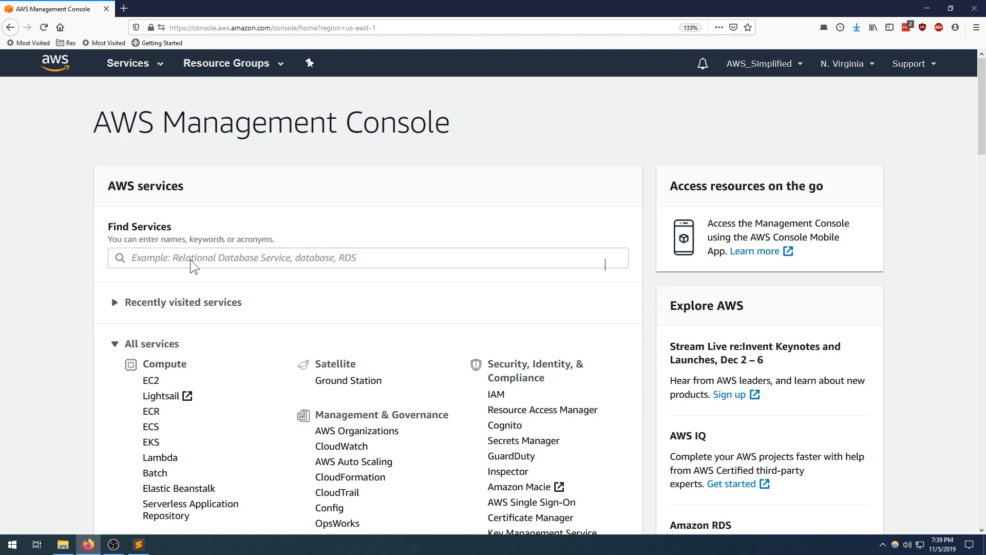
text(S3)
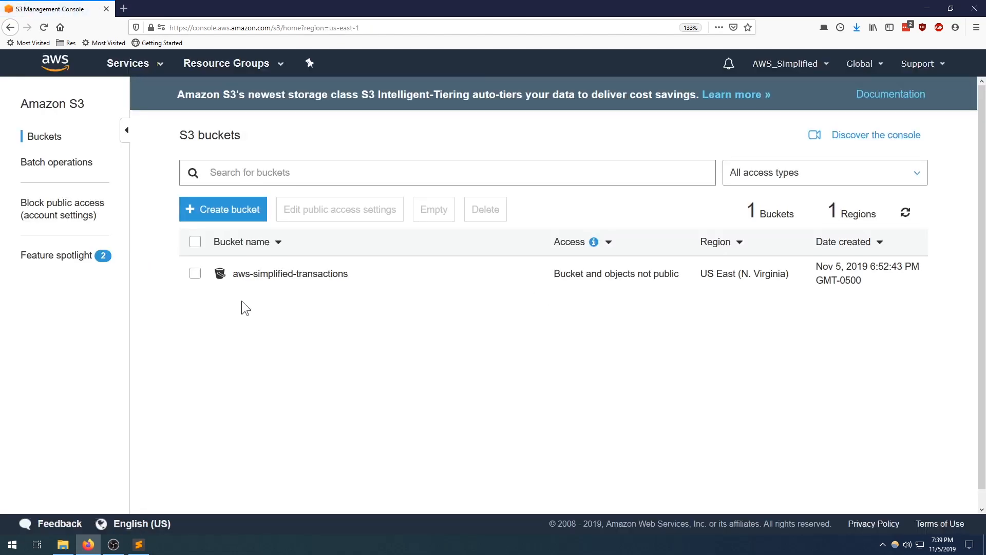
mouse_move(264, 288)
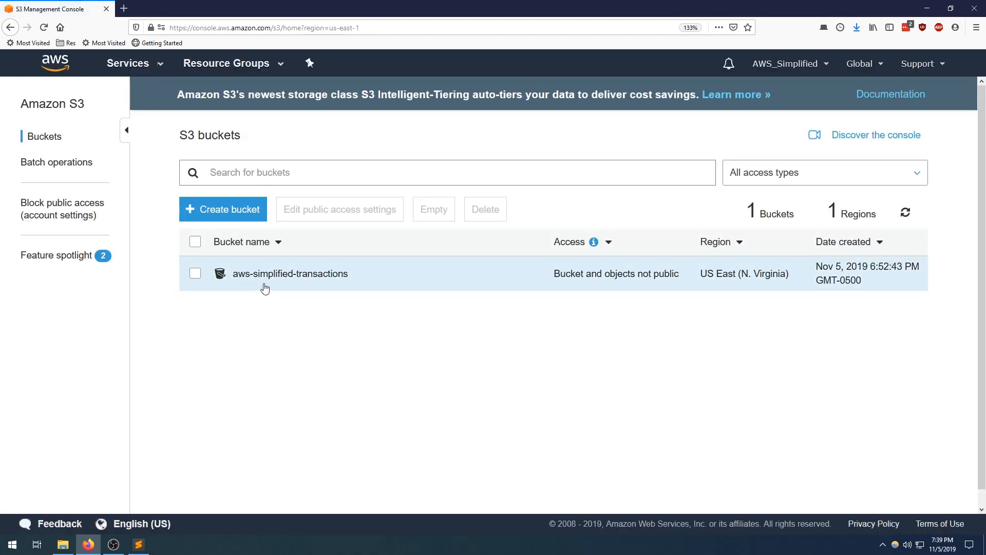
mouse_move(323, 288)
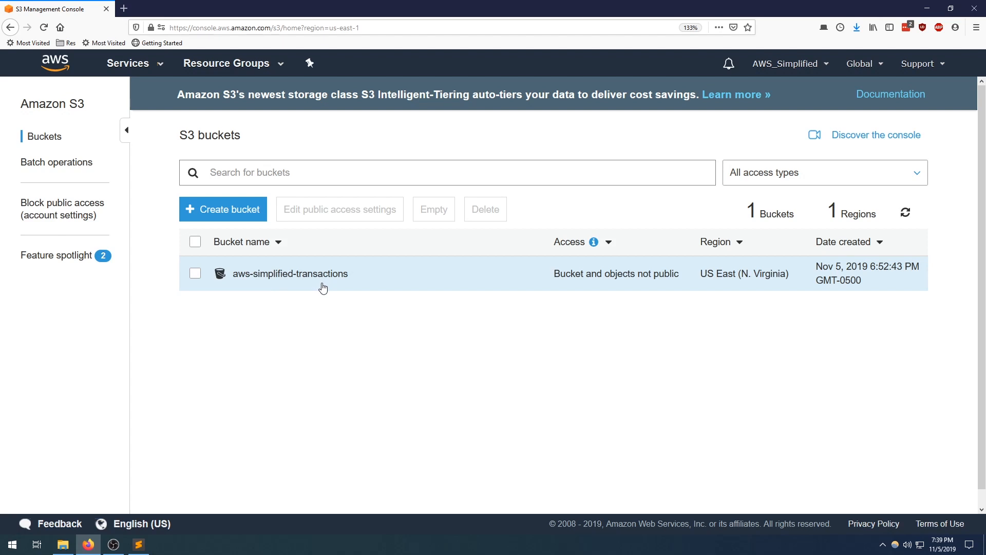
- View transactions.json from aws-simplified-transactions as raw JSON: a PURCHASE of 5.07 and a REFUND of 25.00
click(290, 273)
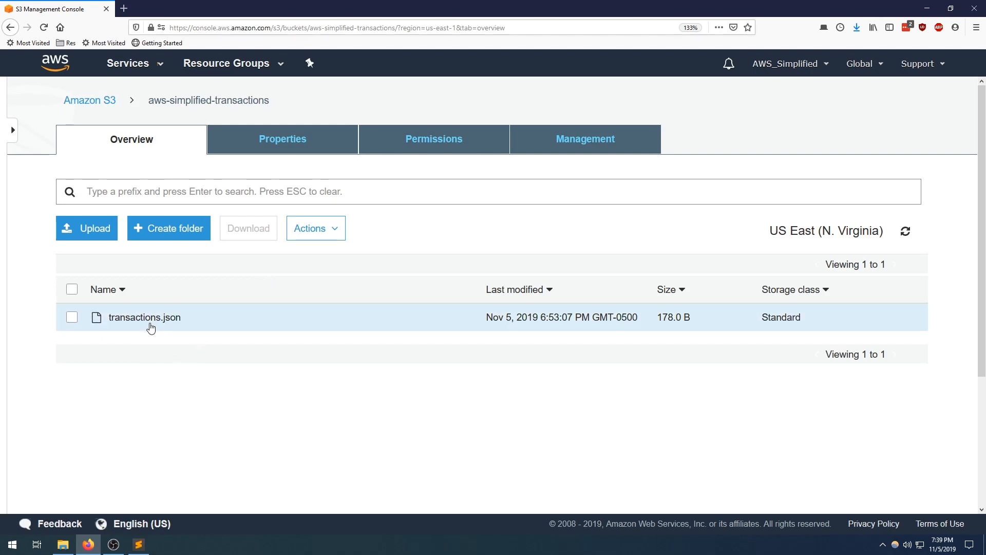
click(144, 318)
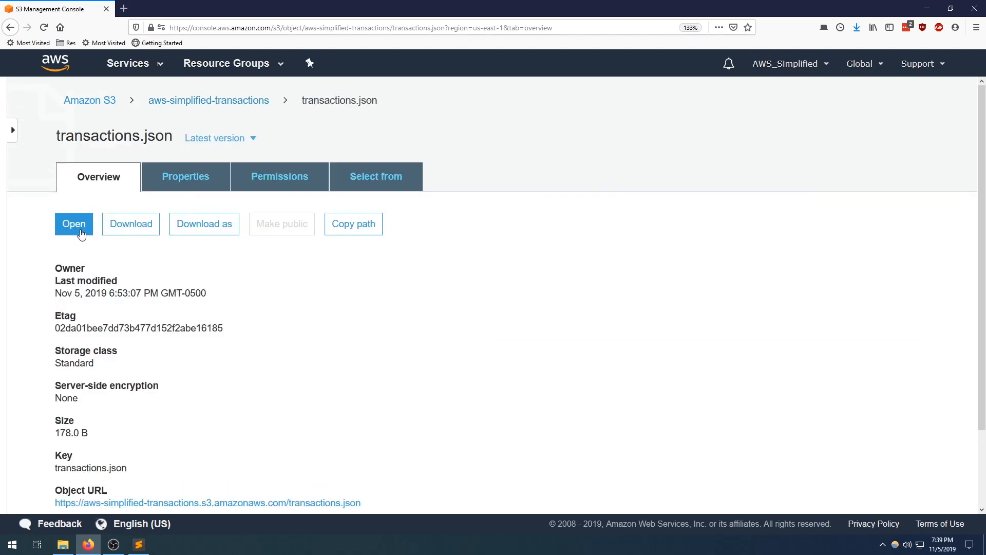
click(74, 224)
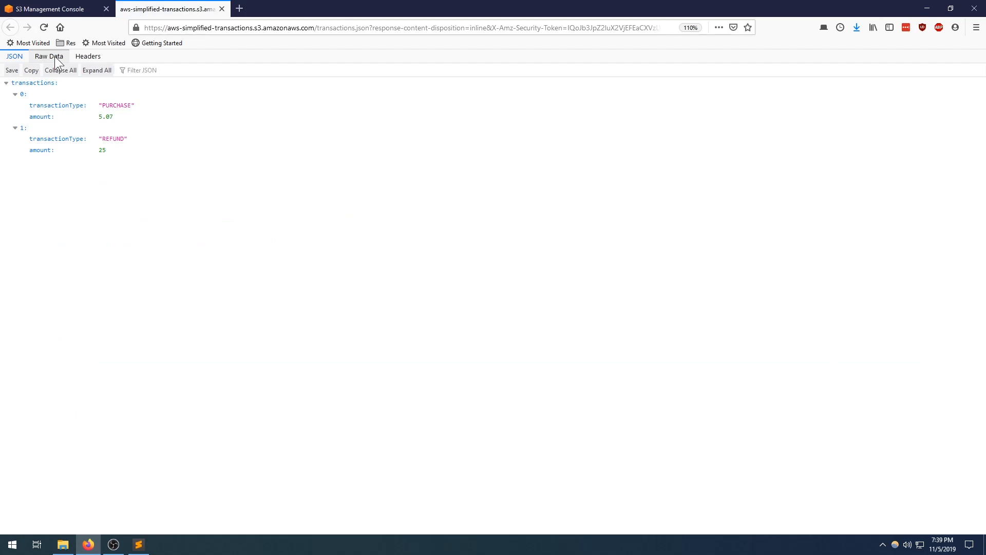
click(46, 56)
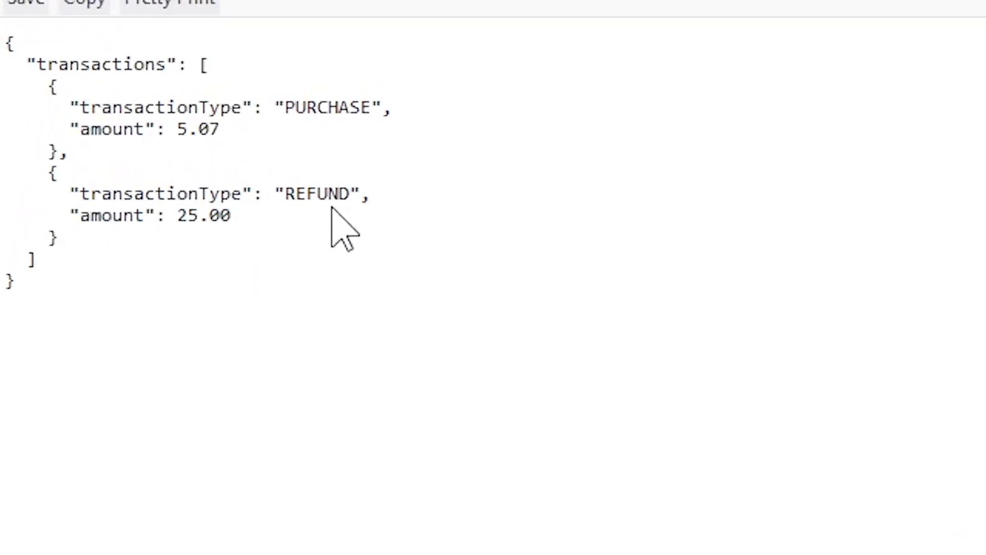
mouse_move(123, 87)
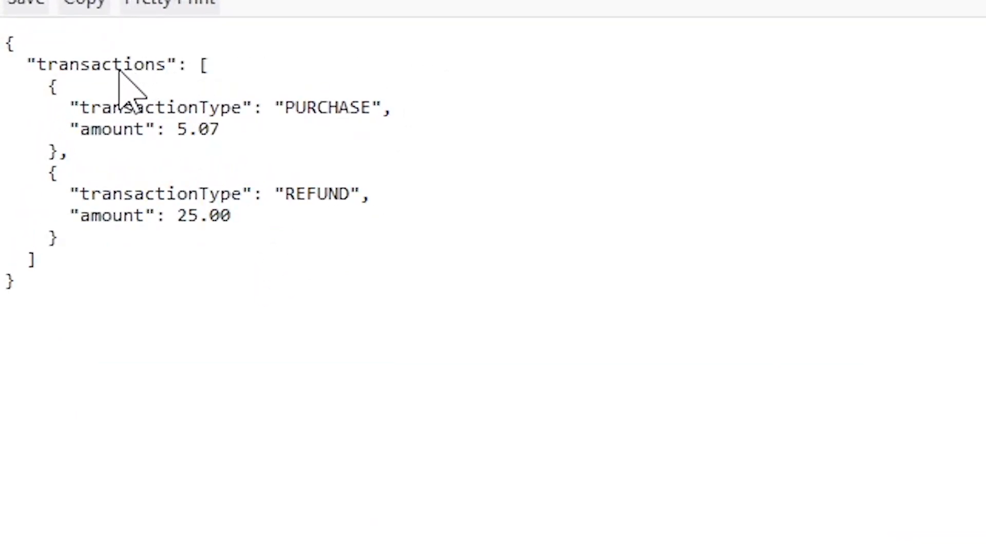
mouse_move(178, 258)
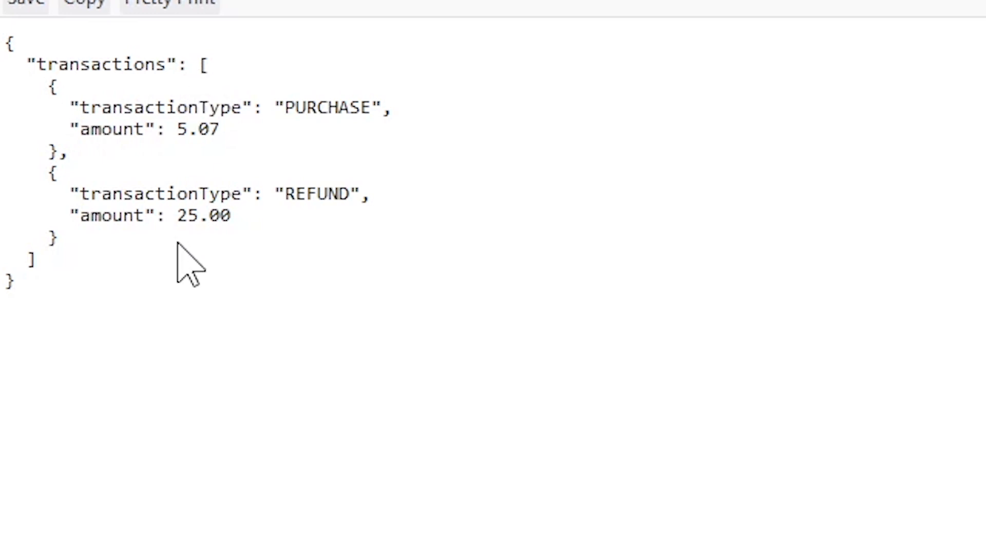
mouse_move(159, 132)
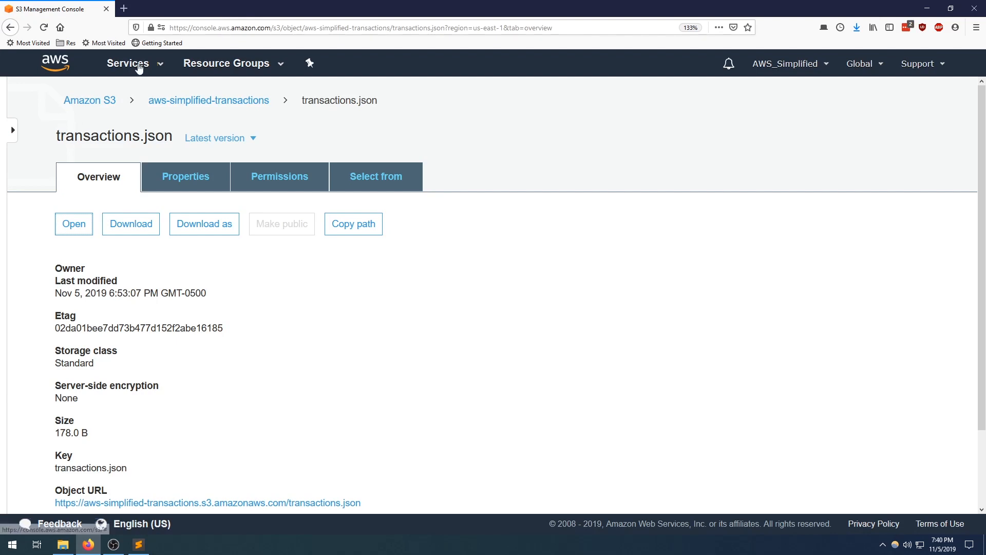
- Find 'lambda' in the Services menu and reach the empty Lambda Functions list
click(128, 64)
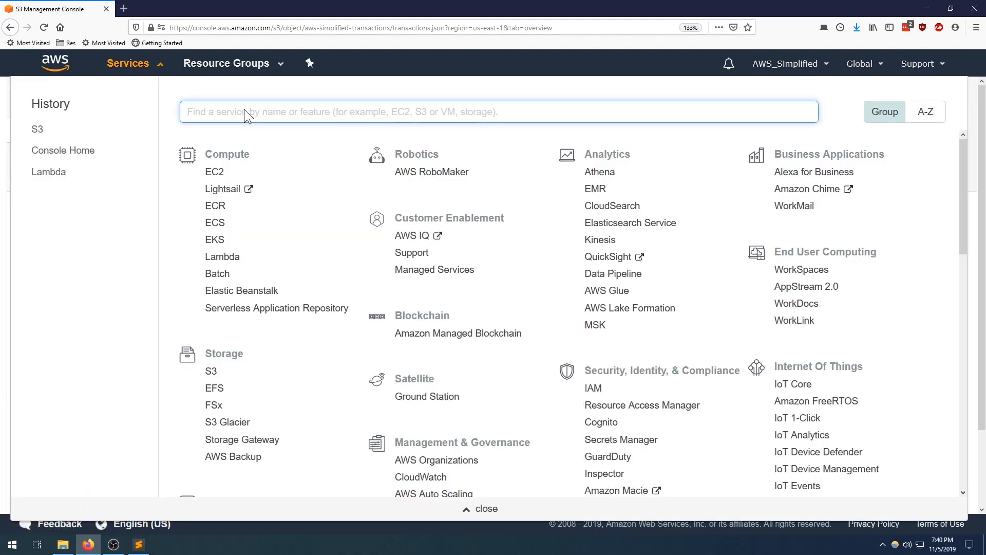
text(lambda)
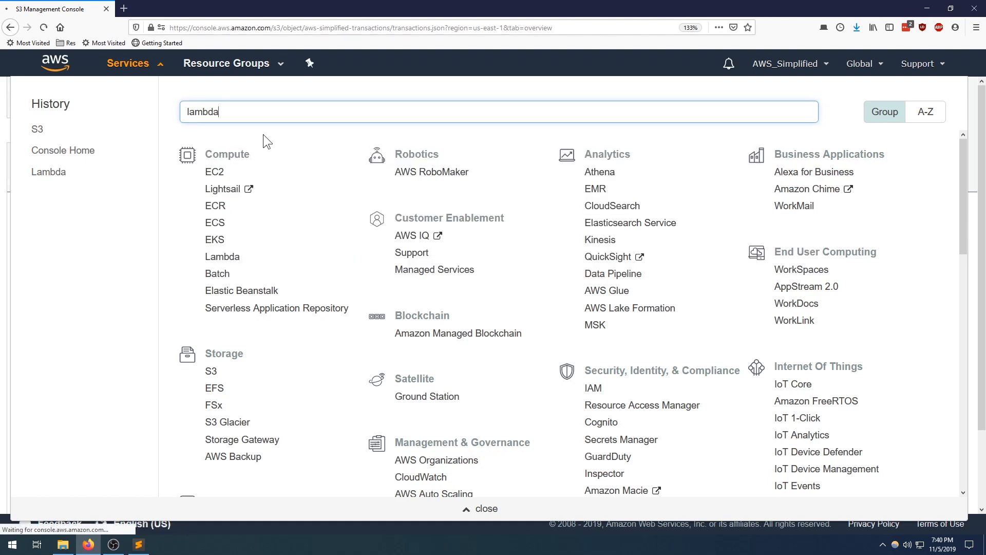
click(222, 257)
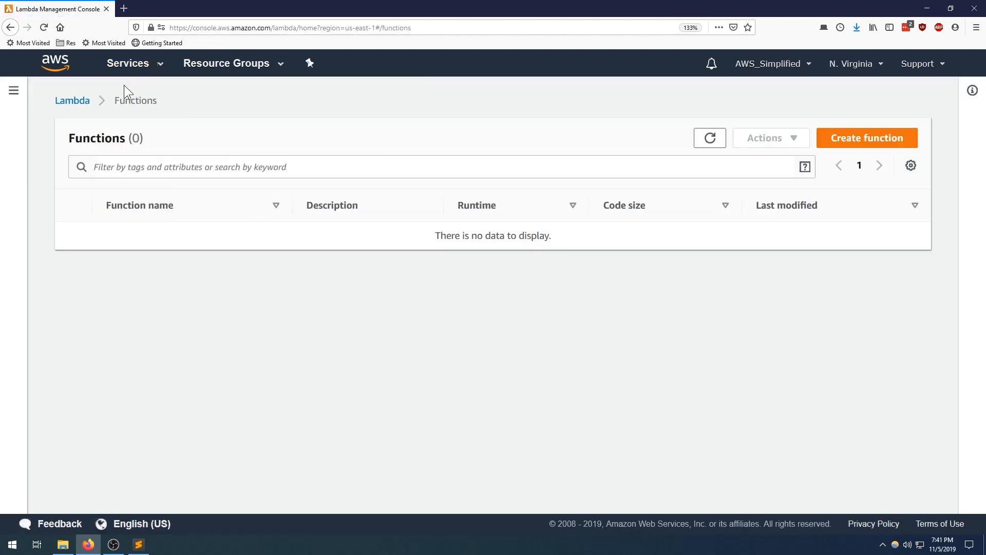
click(867, 138)
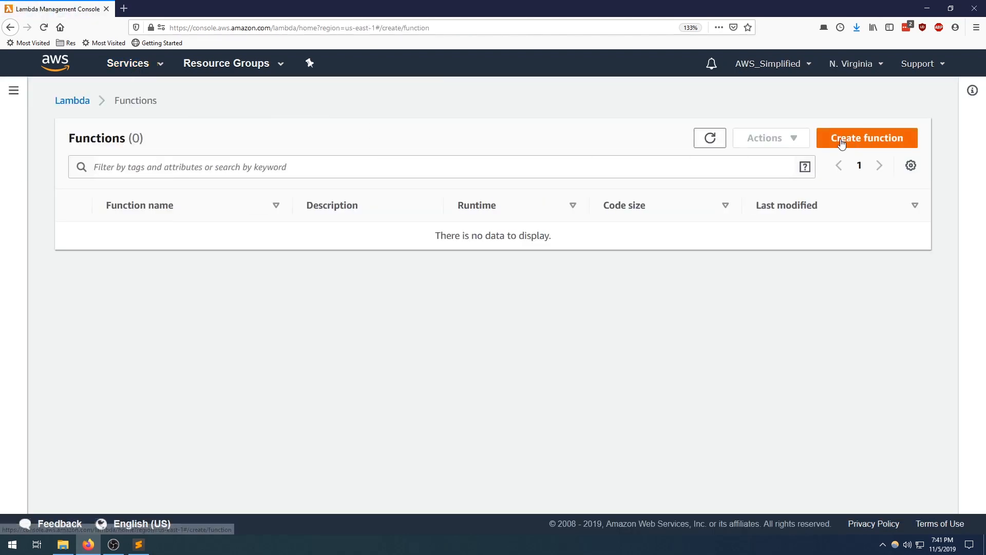
- Start a new function named TransactionQueryFromS3
click(867, 137)
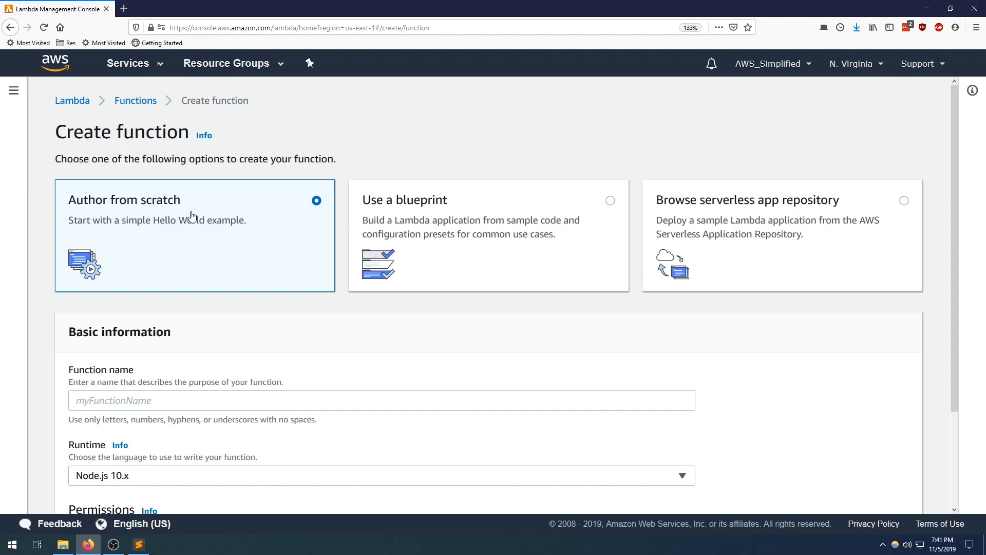
scroll(down, 3)
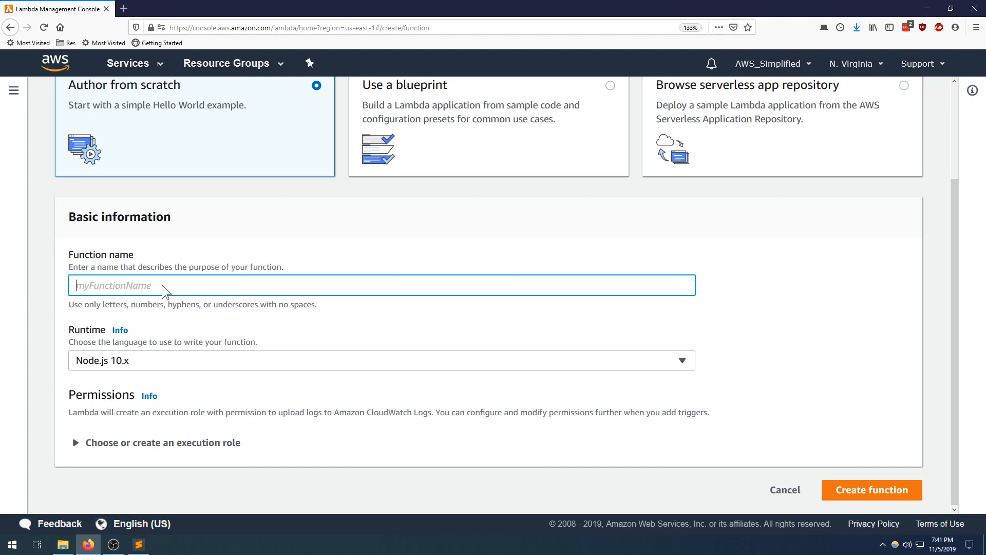
text(Transactio)
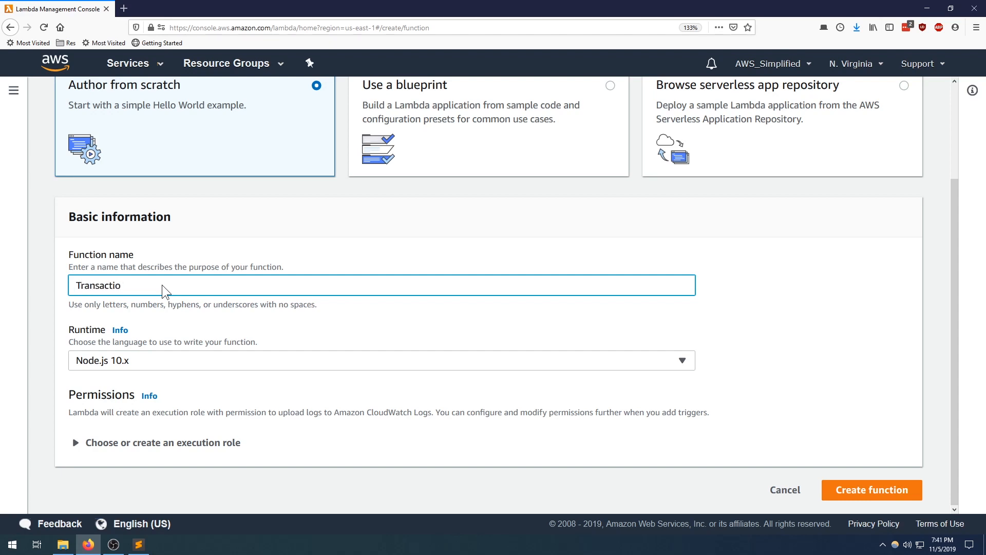
text(nQueryFromS3)
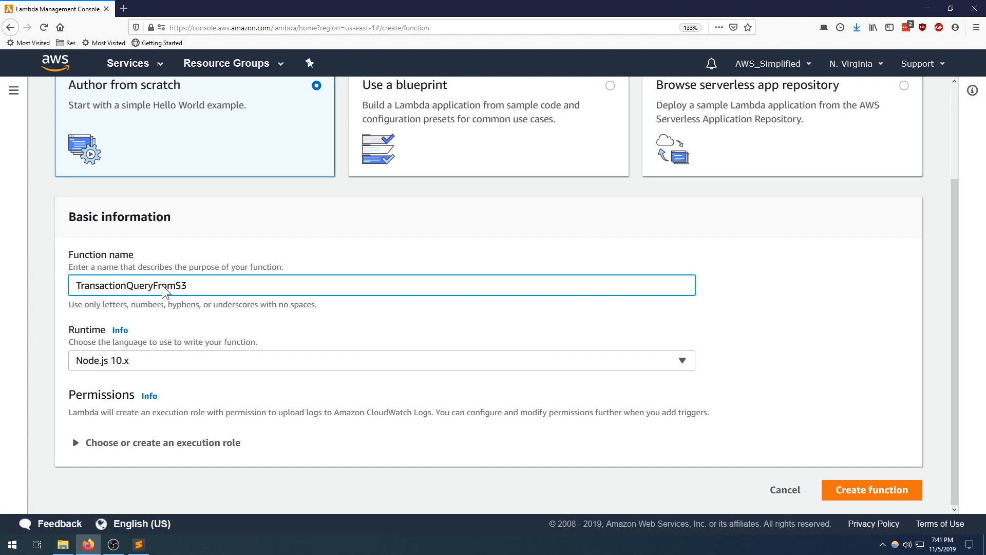
- Choose Python 3.6 as the runtime and reveal the execution role choices
click(380, 359)
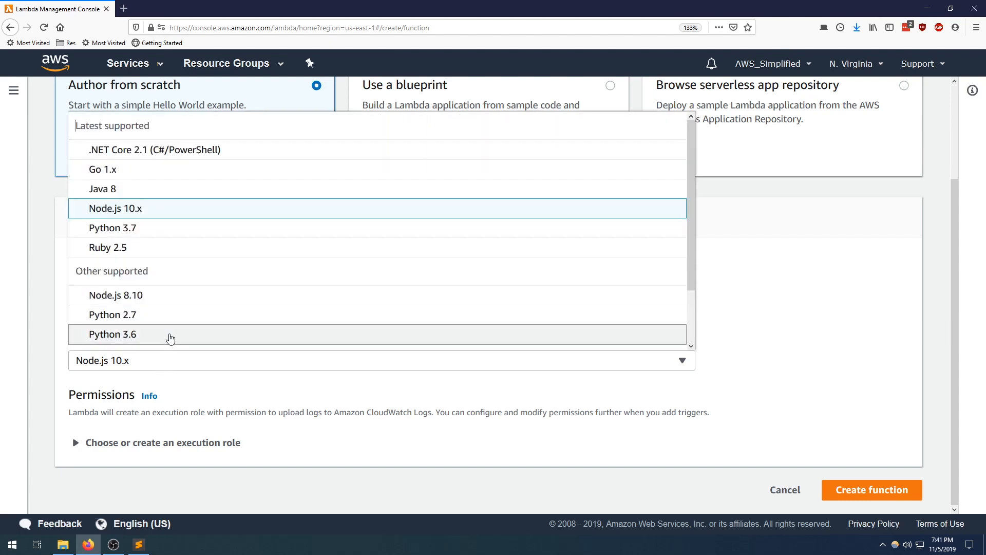
click(113, 334)
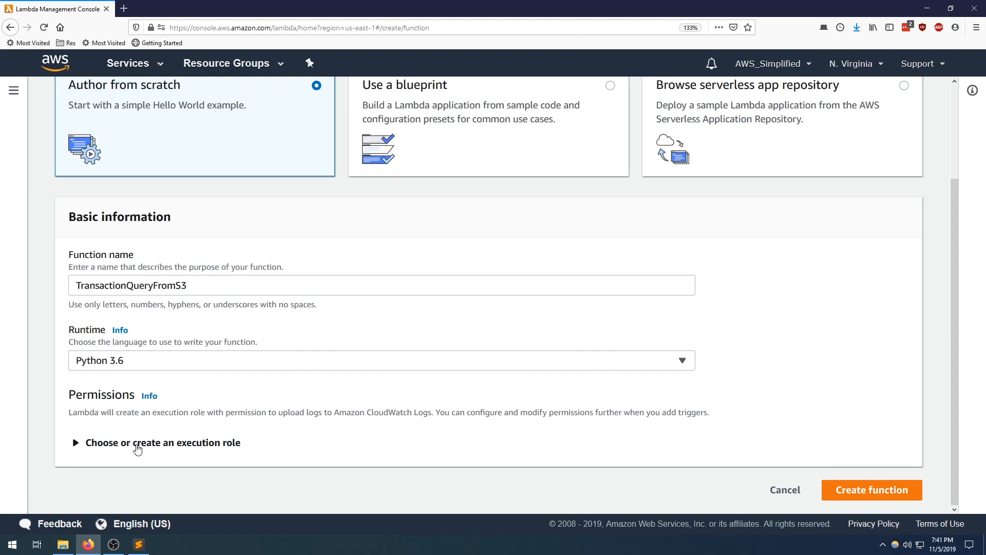
click(75, 442)
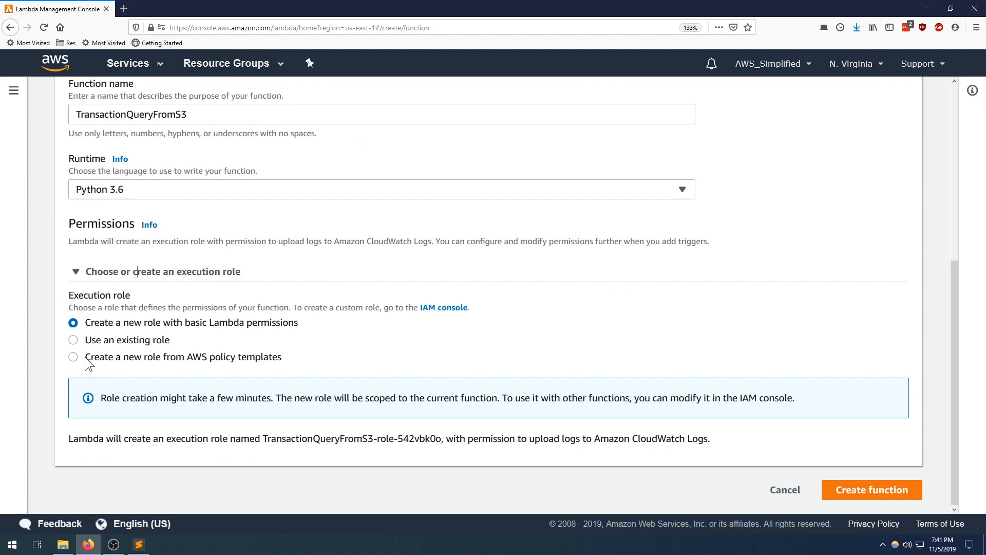
mouse_move(121, 361)
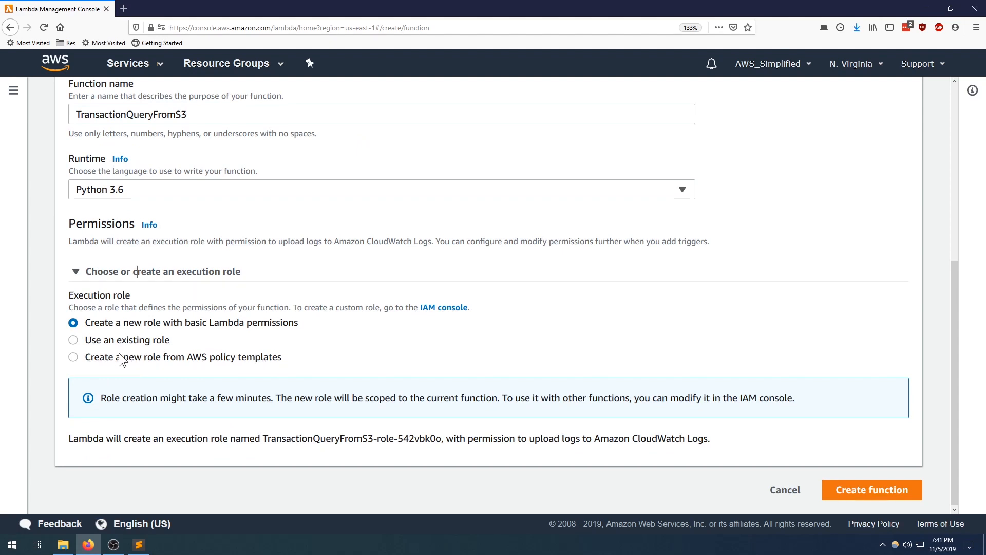
- Define a new role S3ReadOnlyRole from policy templates with the Amazon S3 object read-only template
click(73, 357)
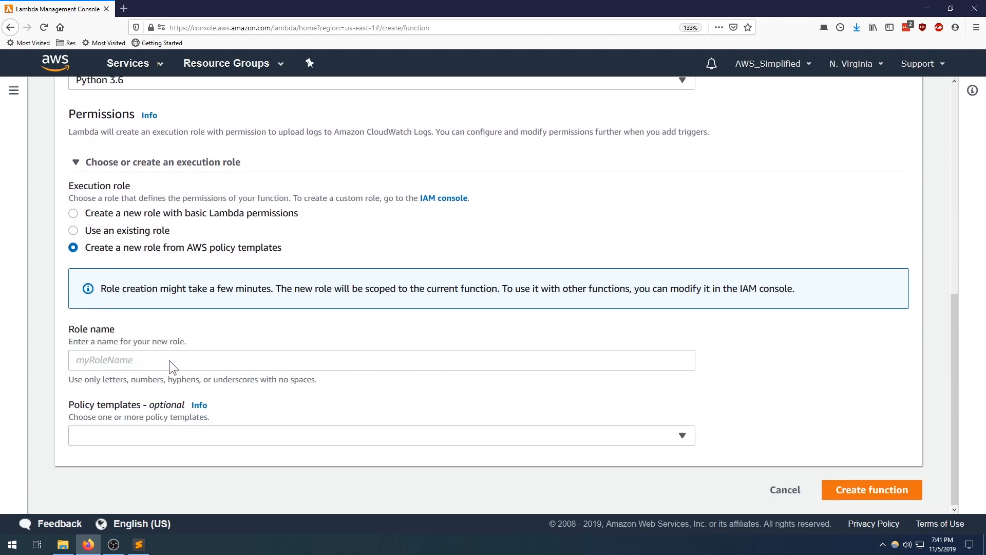
text(S3)
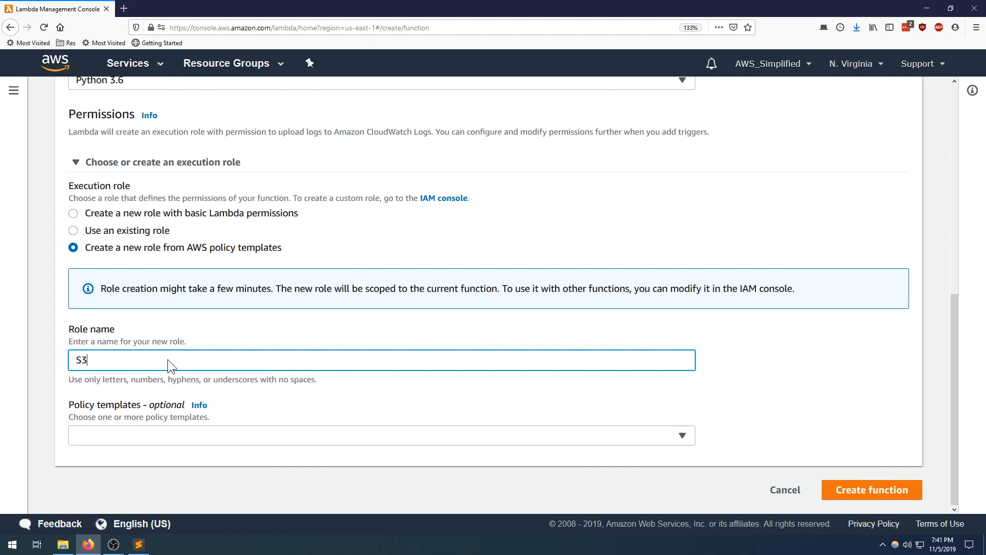
text(ReadOnlyRole)
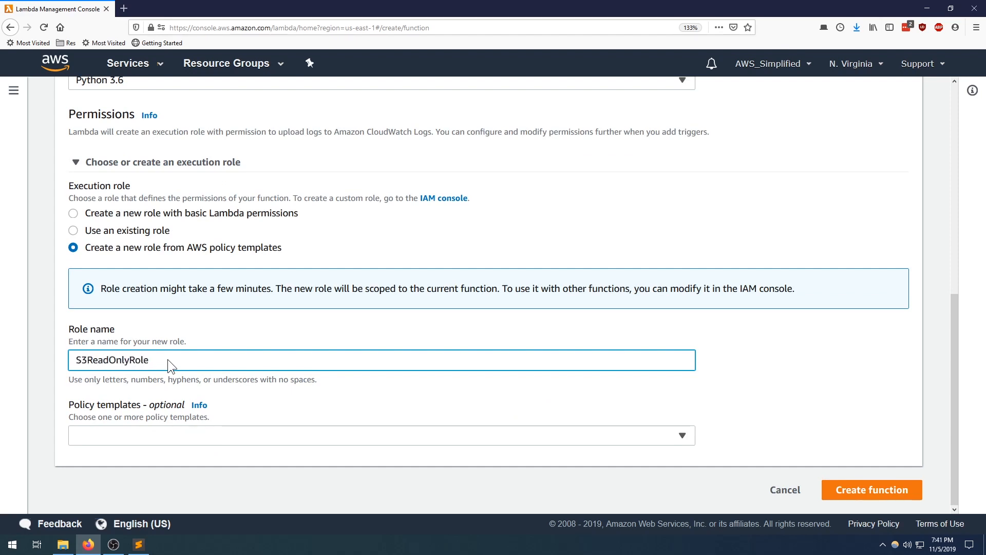
mouse_move(84, 415)
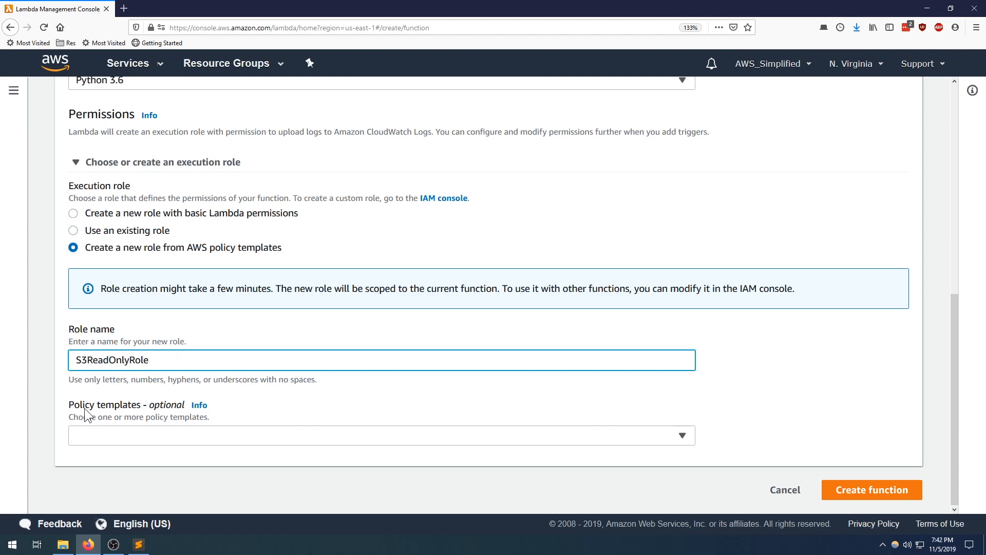
mouse_move(132, 439)
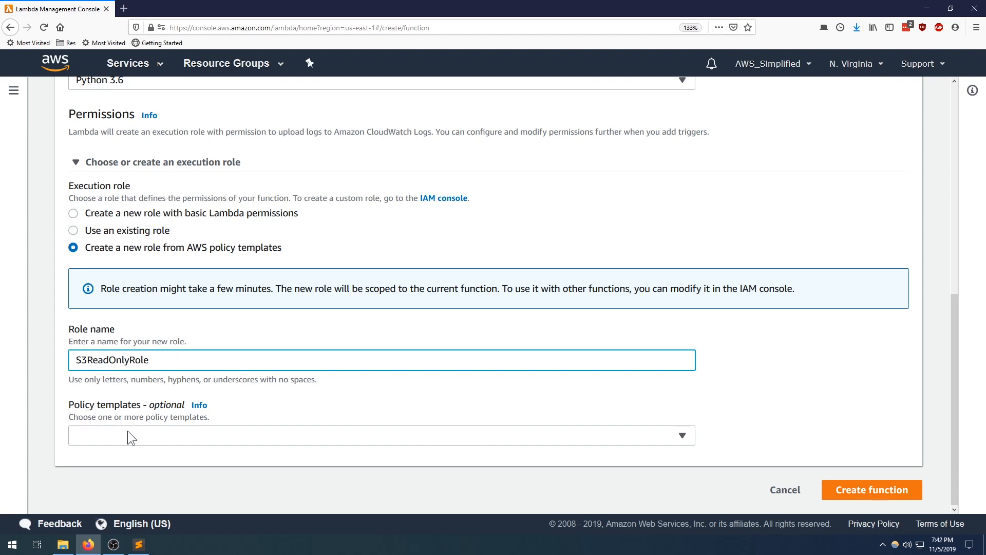
click(380, 450)
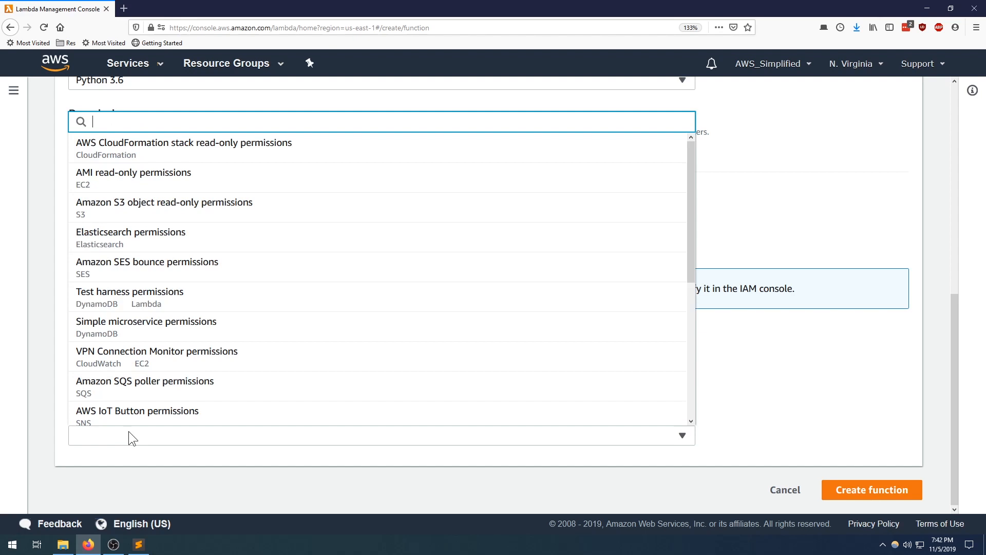
text(s3)
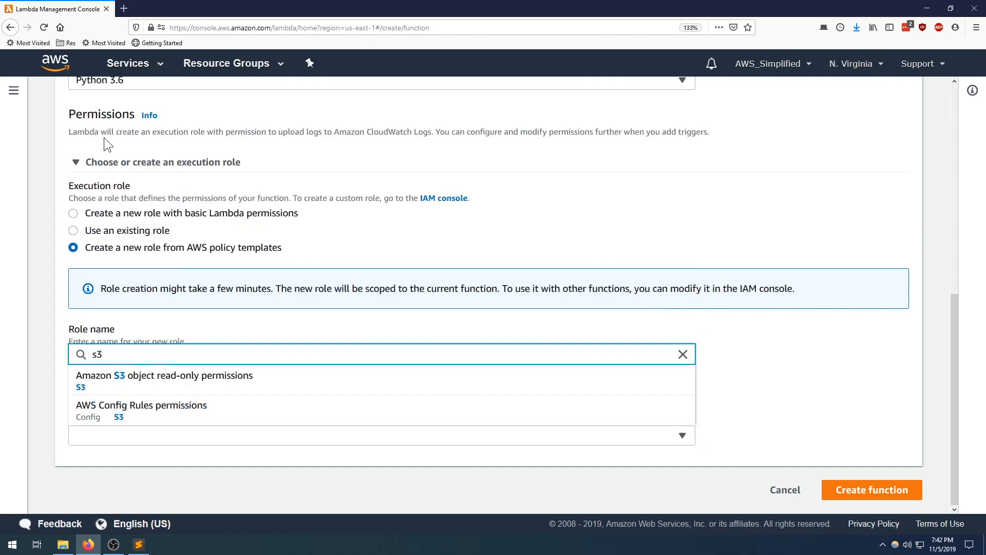
mouse_move(91, 386)
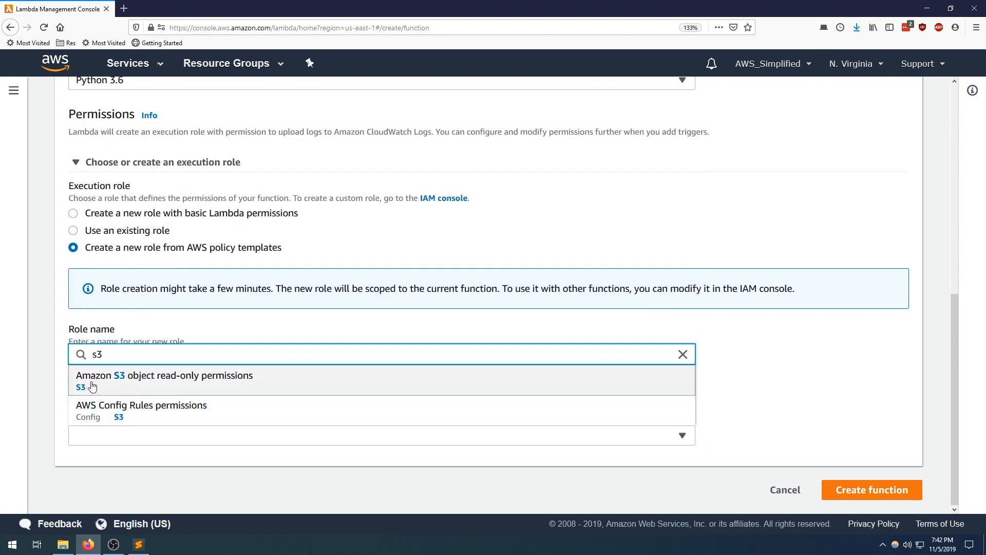
mouse_move(132, 395)
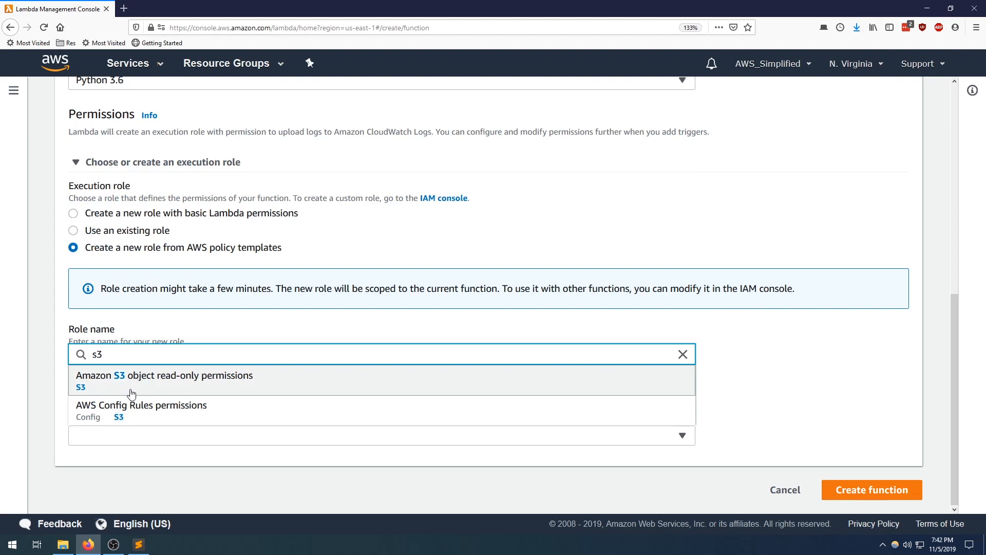
click(165, 380)
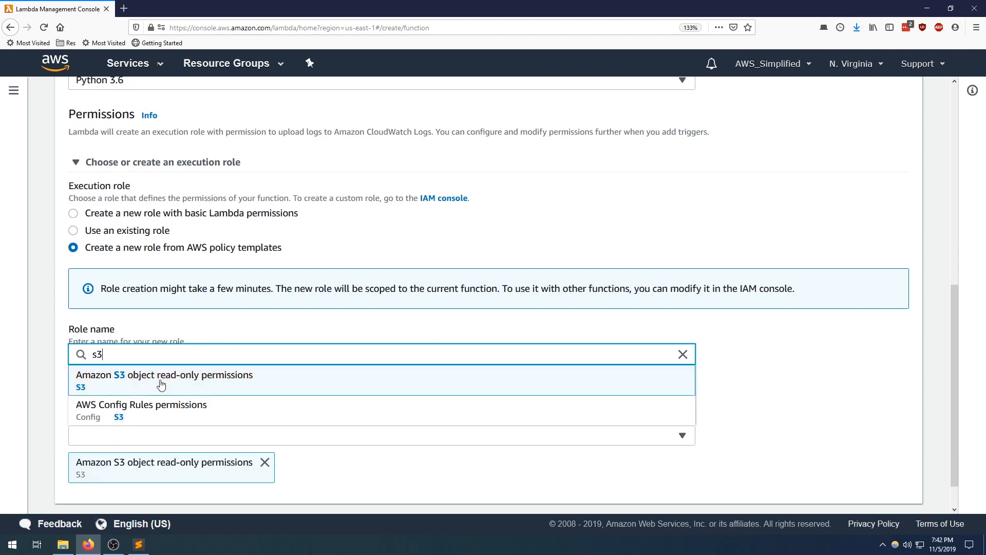
click(682, 354)
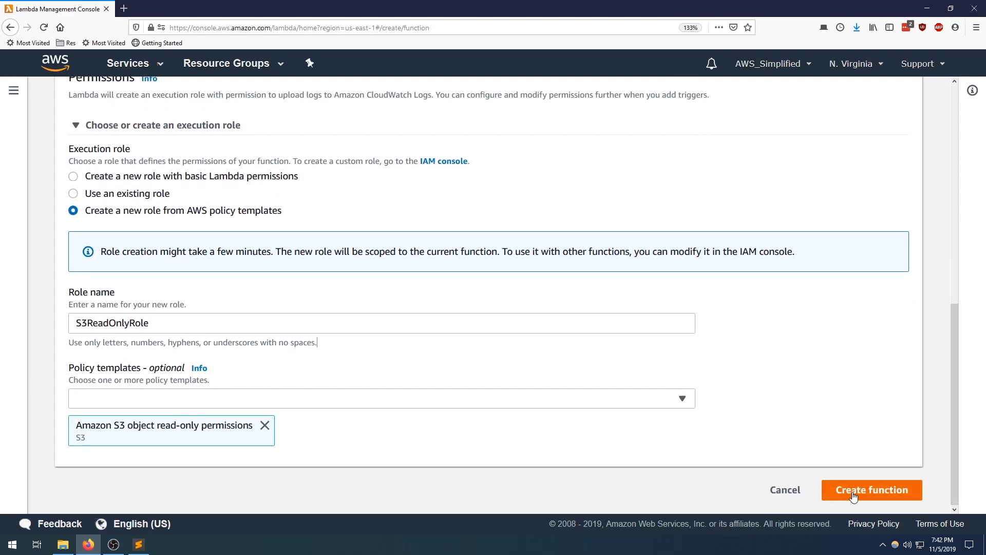
- Create the TransactionQueryFromS3 function with these role settings
click(872, 489)
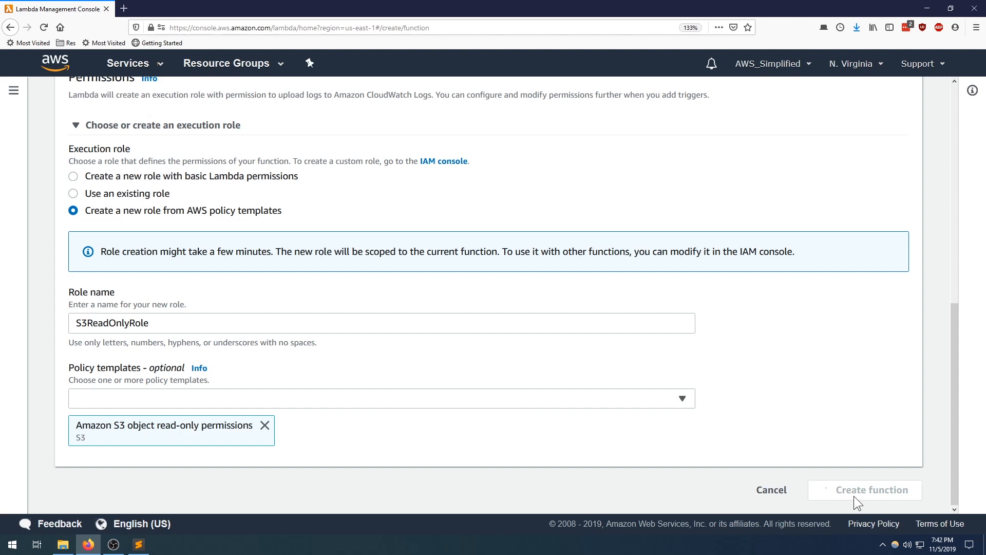
click(871, 489)
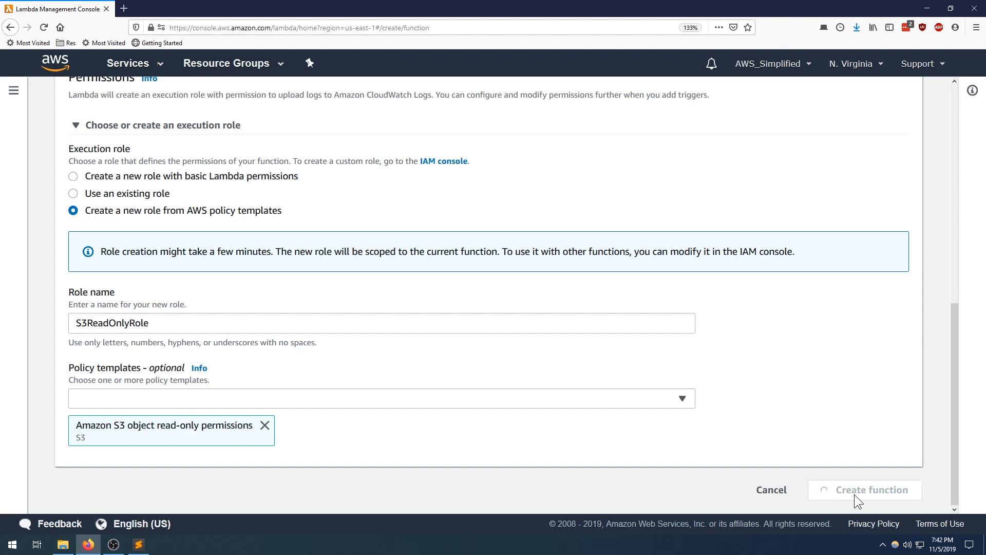
click(872, 489)
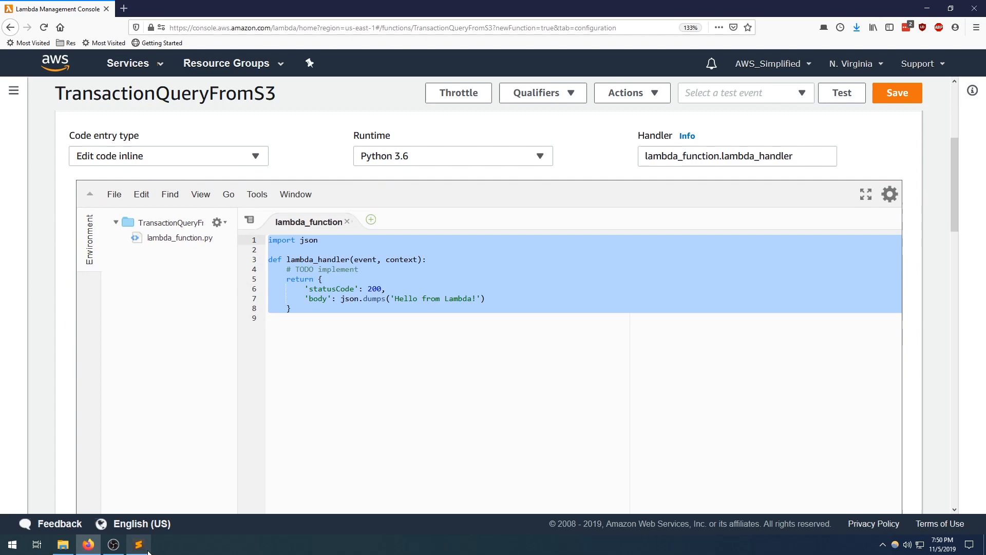
- Switch to the local handler.py file holding the default Lambda handler code
click(137, 544)
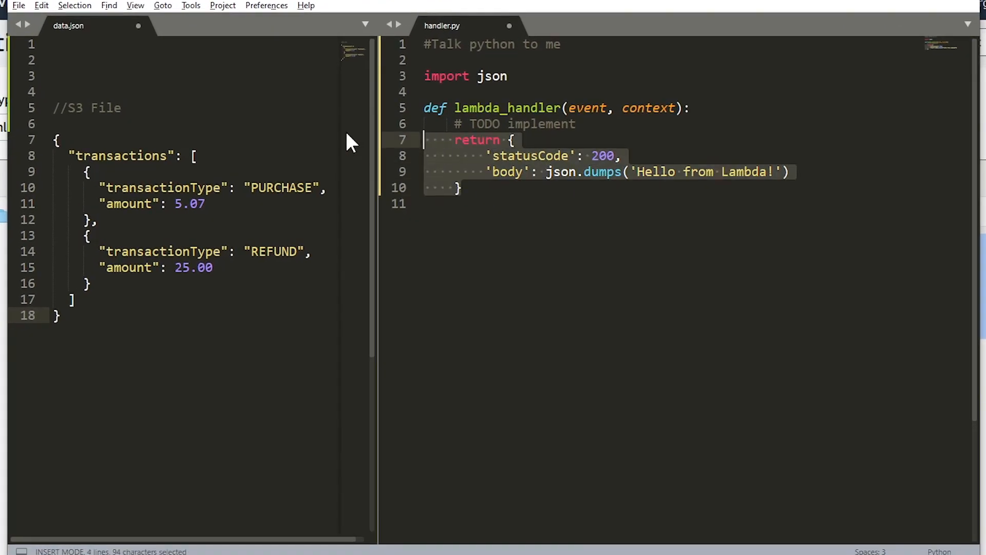
- Replace the placeholder return with import boto3 and s3 = boto3.client('s3')
key(Delete)
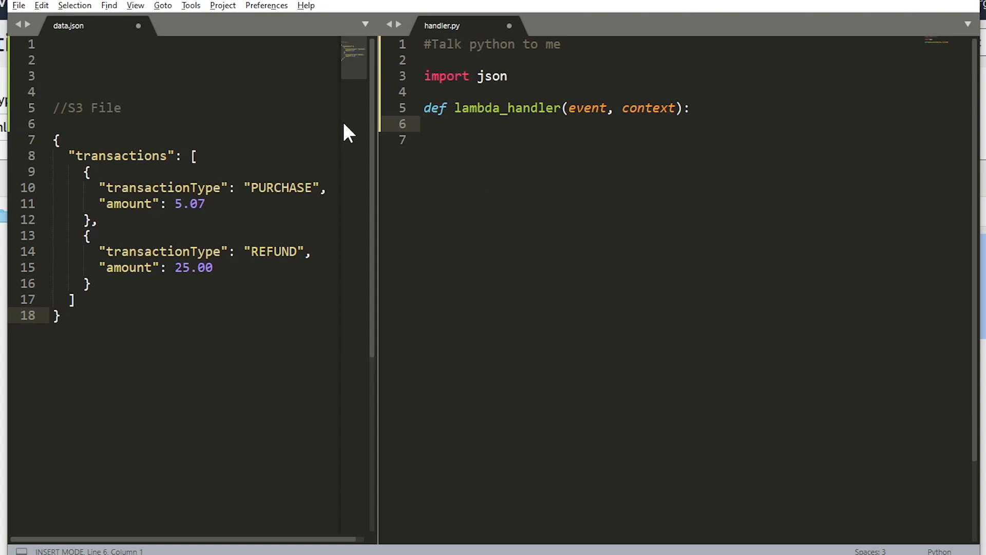
mouse_move(148, 303)
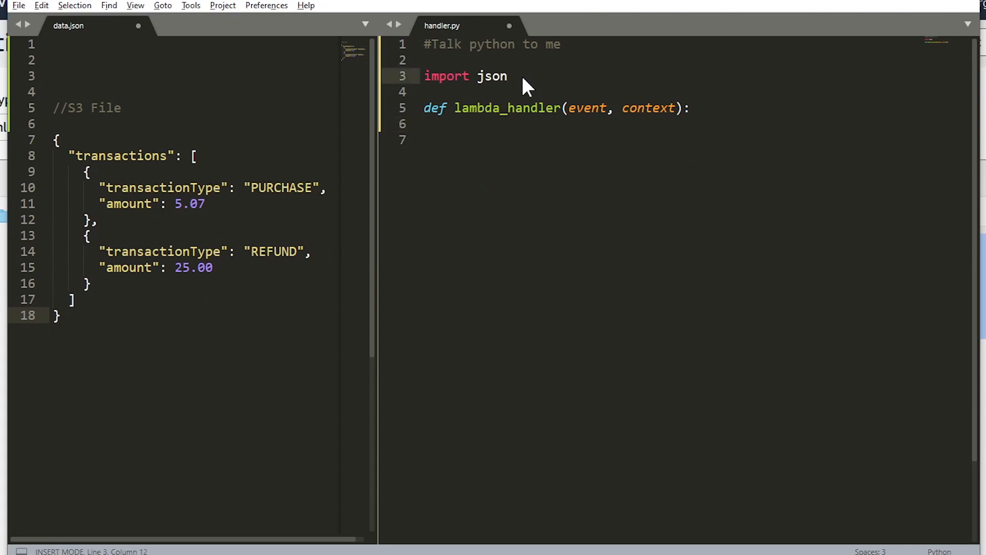
text(import b)
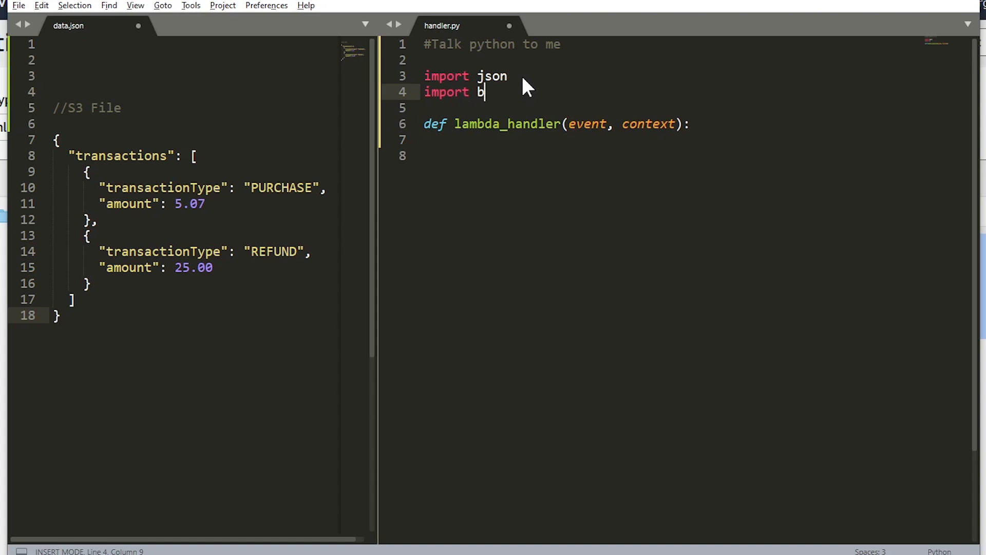
text(oto3)
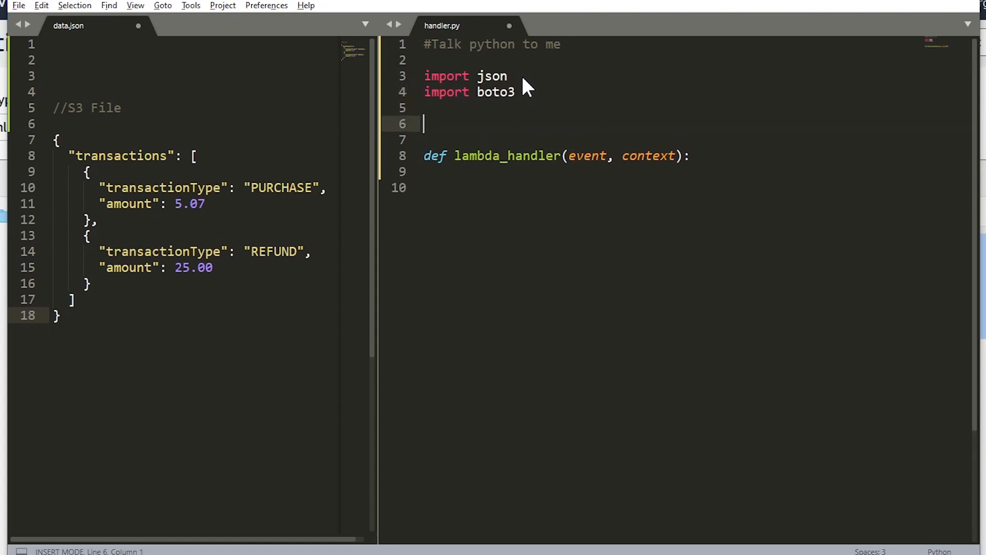
text(s3 =)
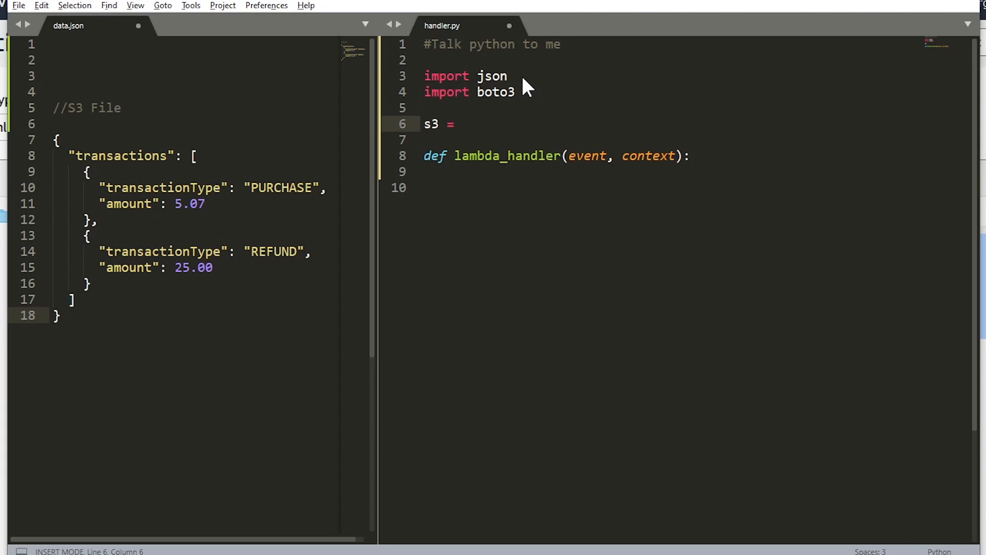
text(boto3.cl)
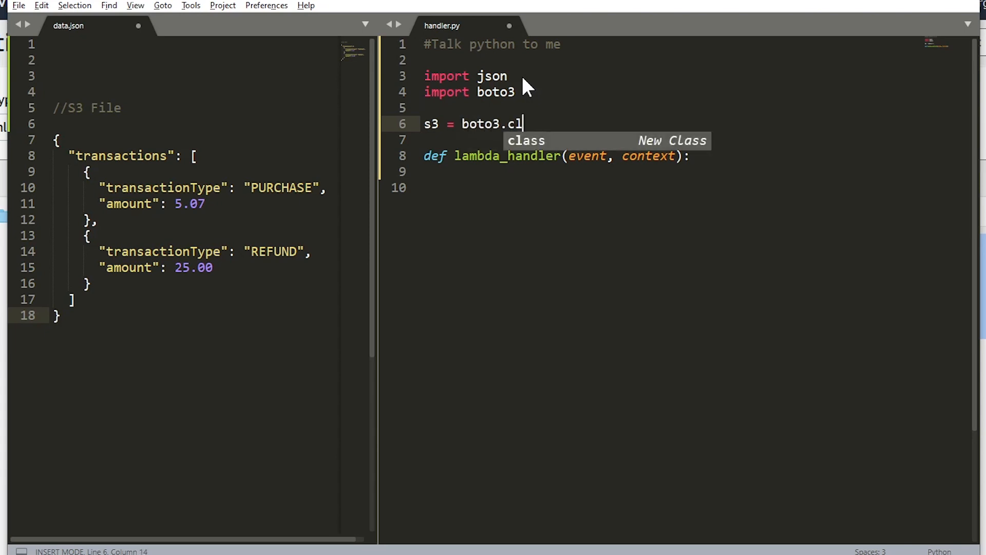
text(ient('s3'))
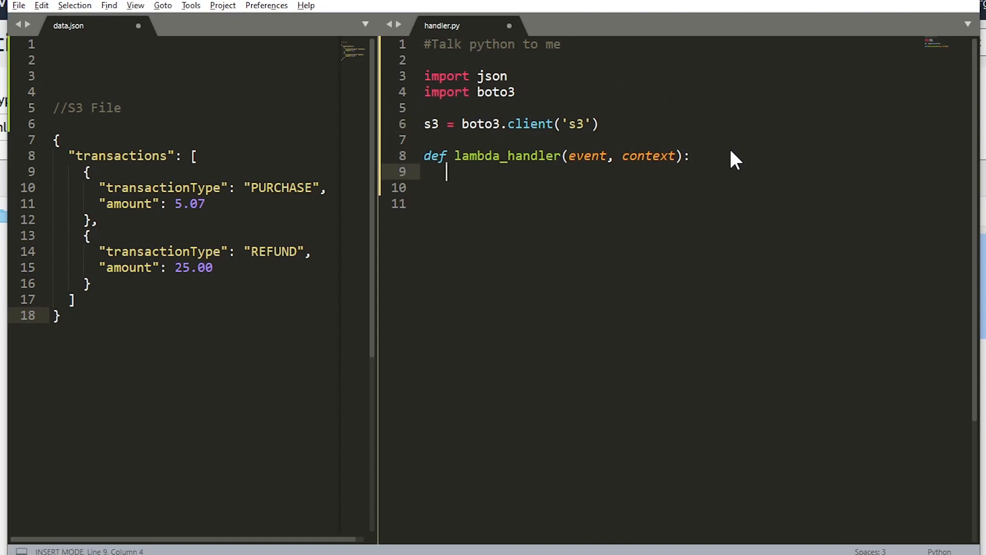
- Define bucket = 'aws-simplified-transactions' and the key variable for transactions.json
text(bucket = 'a)
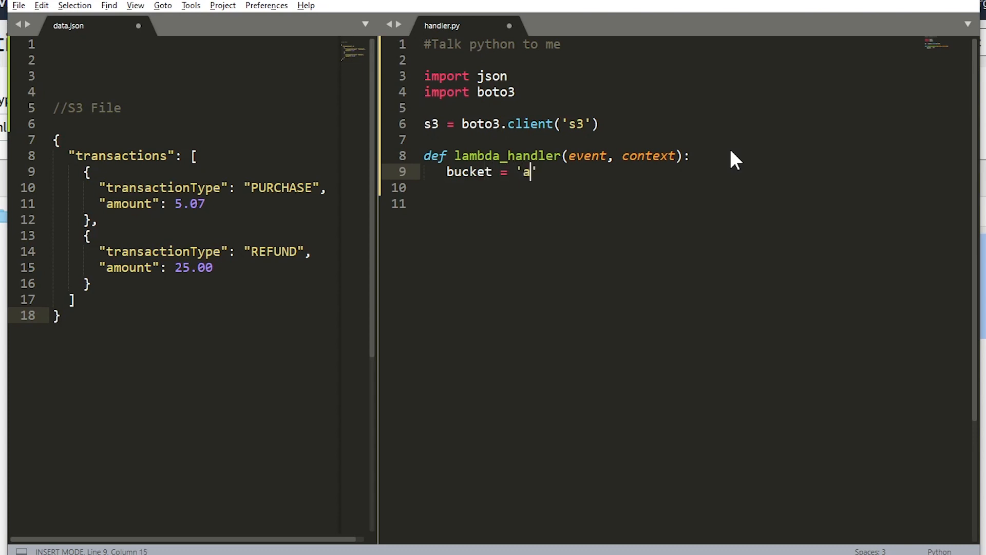
text(ws-simpl)
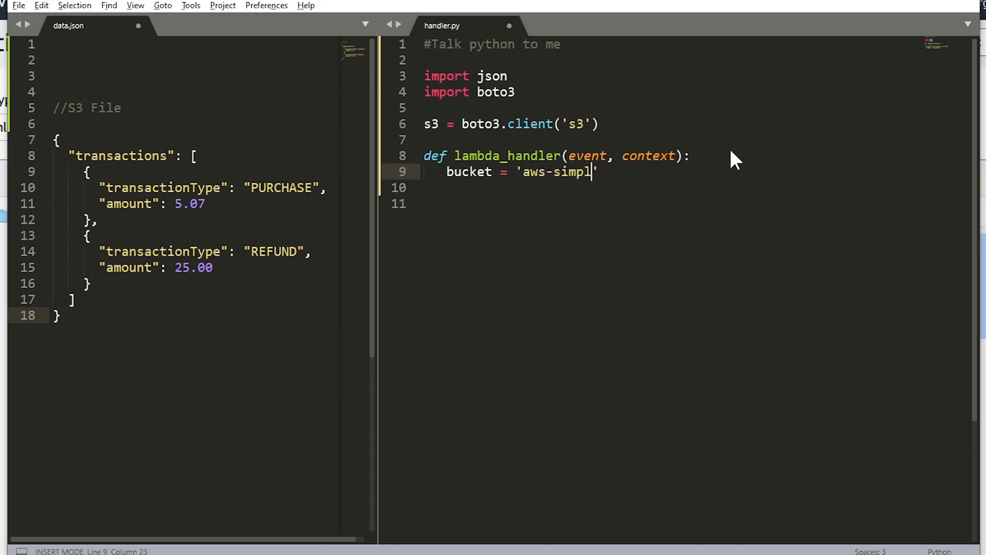
text(ified-tra)
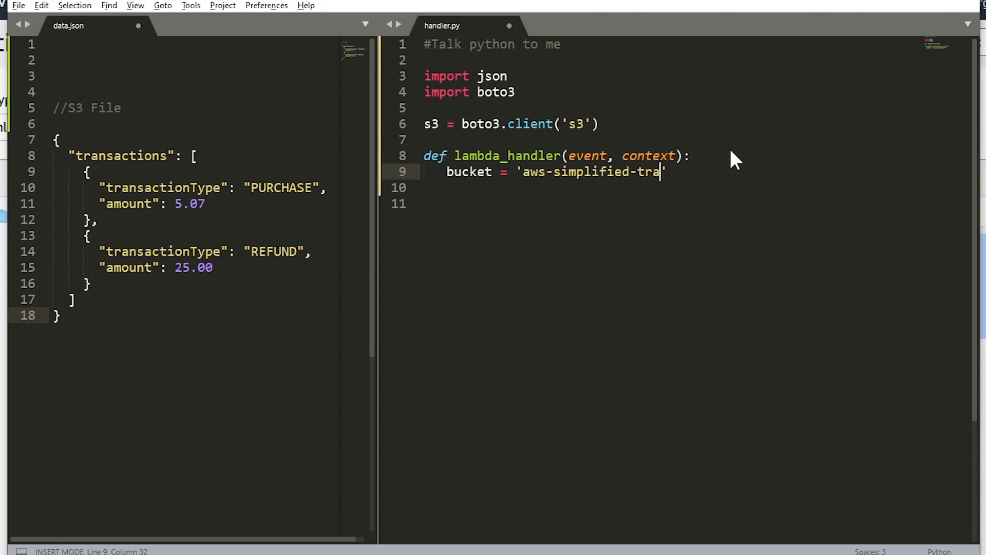
text(nsactions)
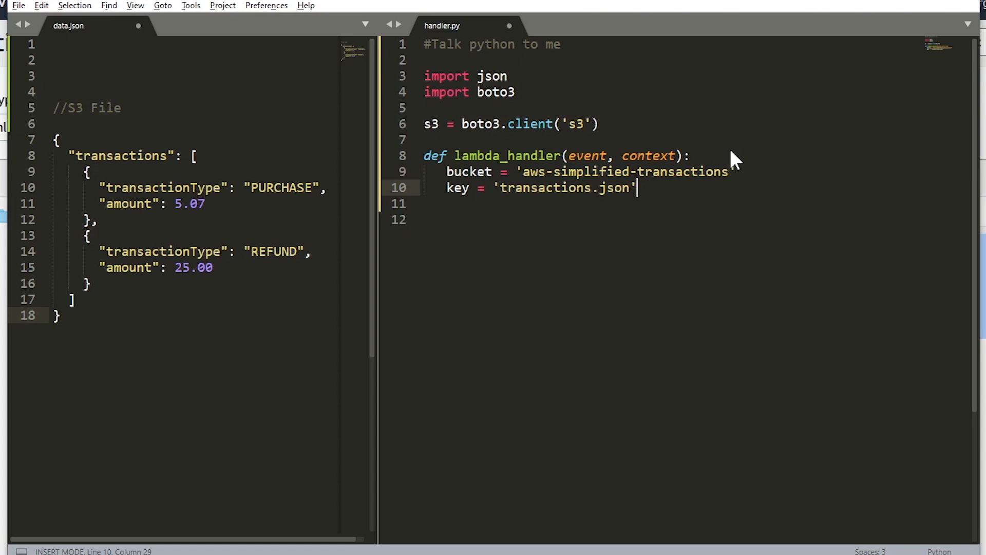
key(Enter)
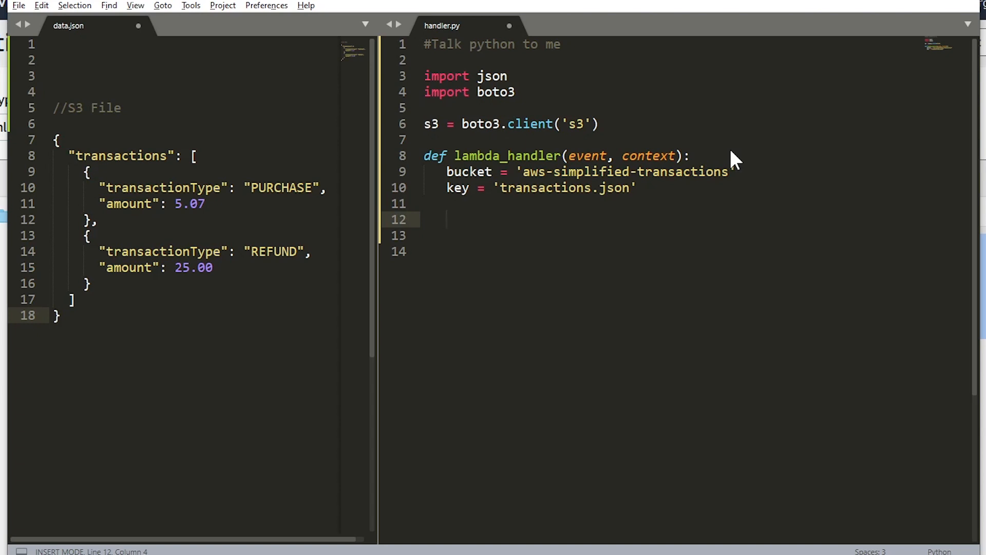
- Fetch the file with response = s3.get_object(Bucket=bucket, Key=key)
text(response =)
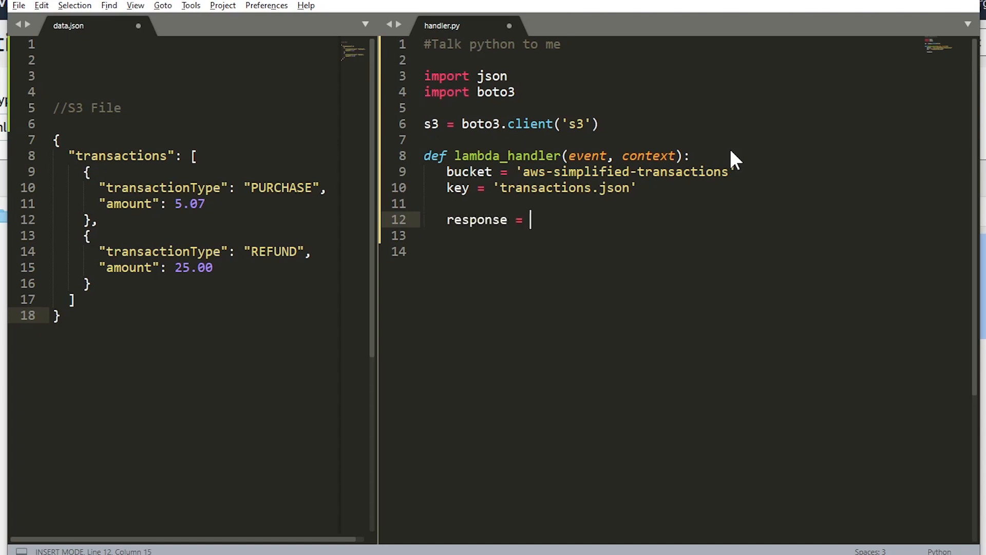
text(s3.get_o)
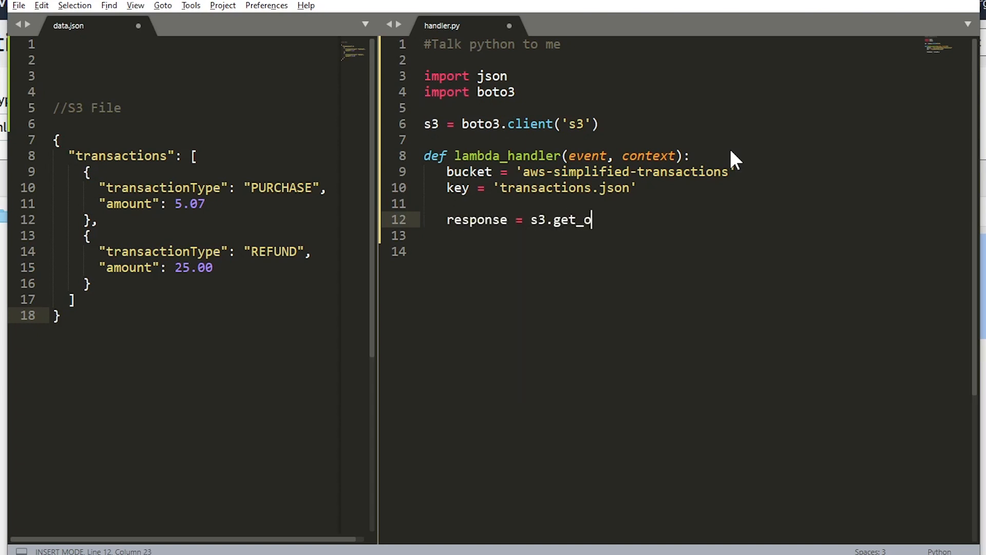
text(bject())
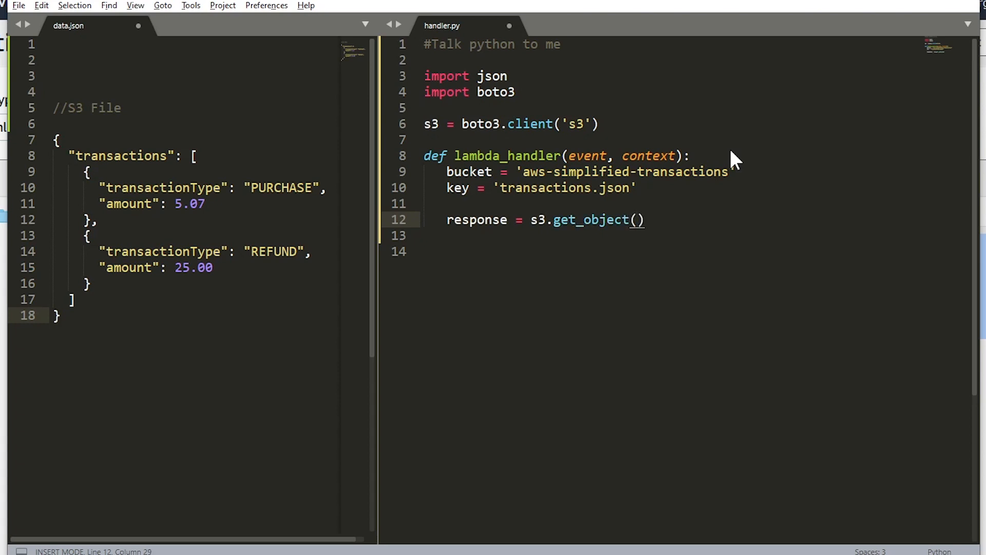
text(Bucket=bucket,)
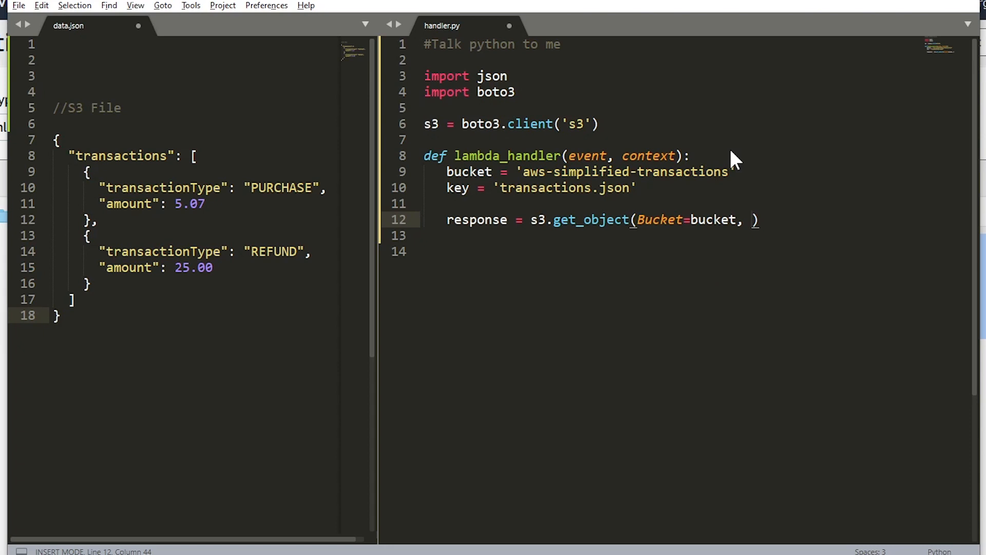
text(Key=key)
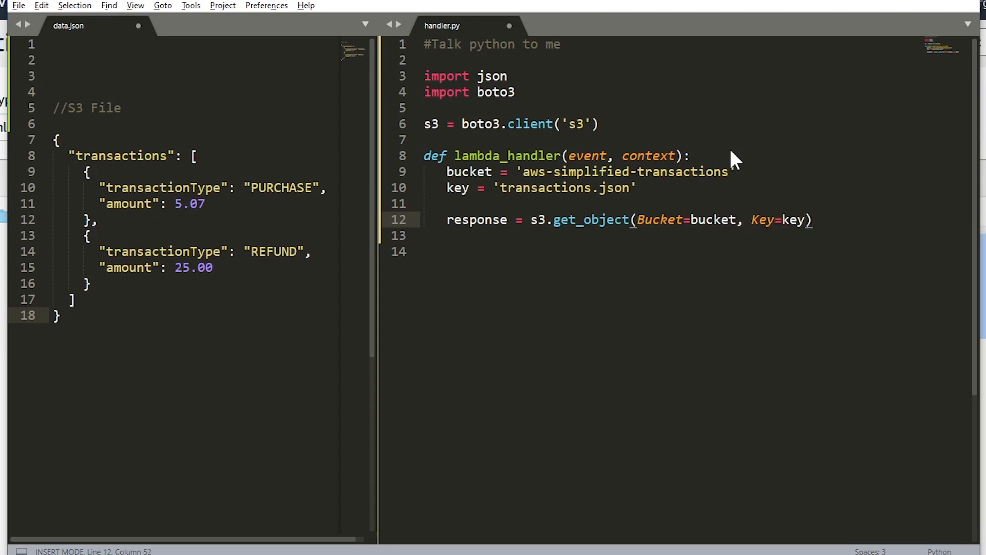
key(Enter)
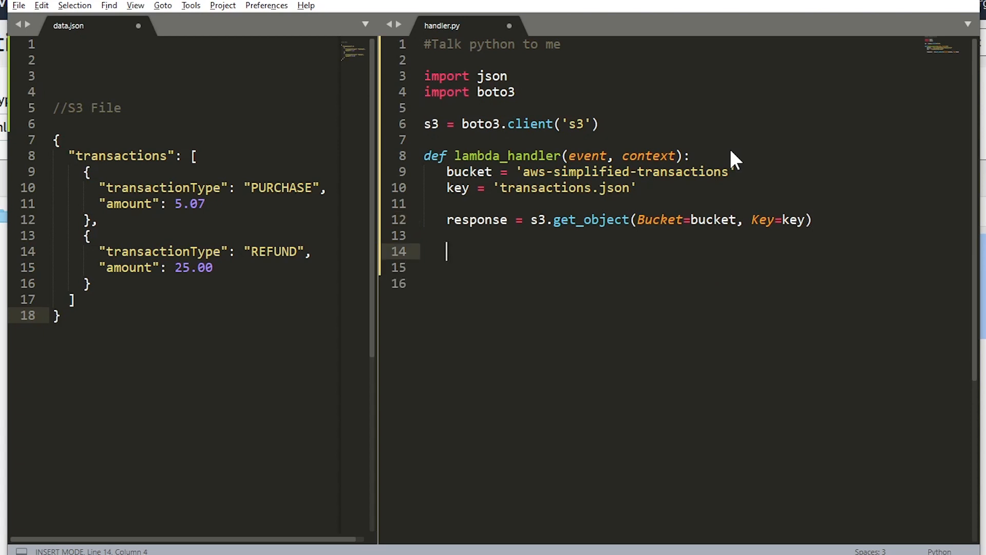
- Assign content = response['Body']
text(co)
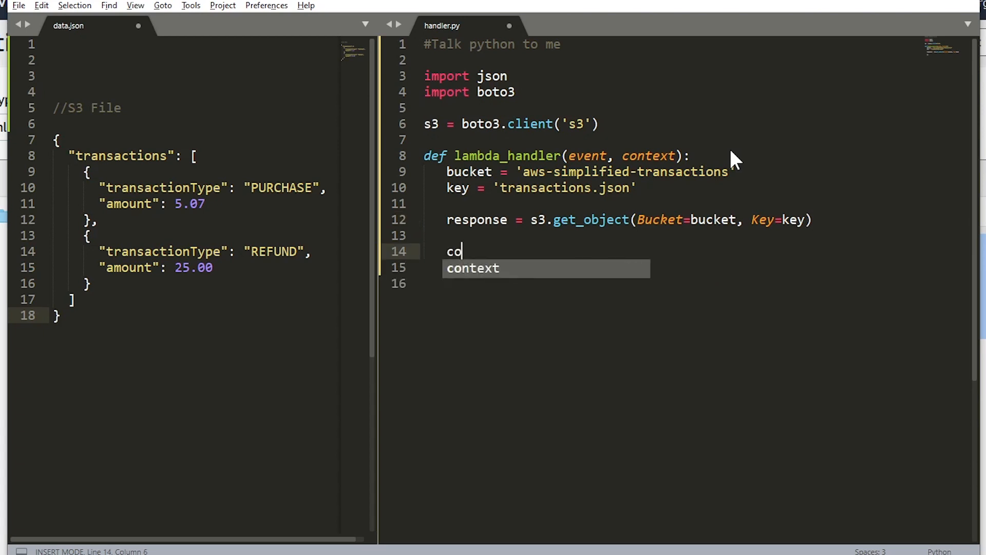
text(ntent =)
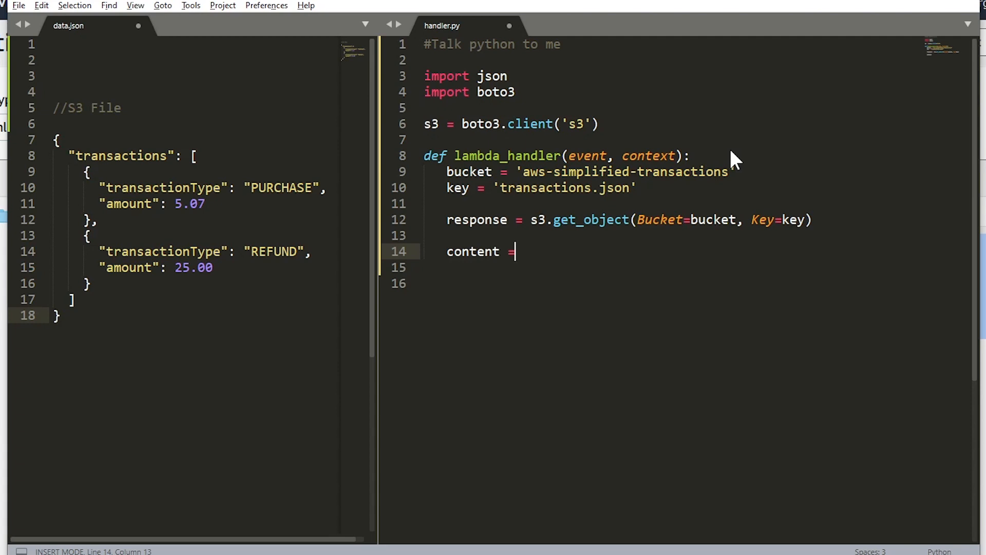
text(response[])
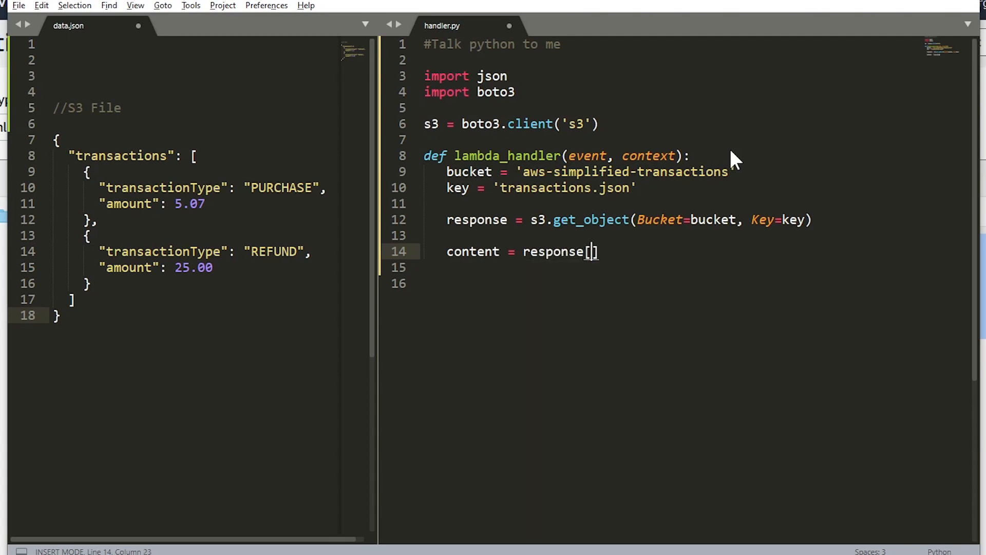
text('Bod)
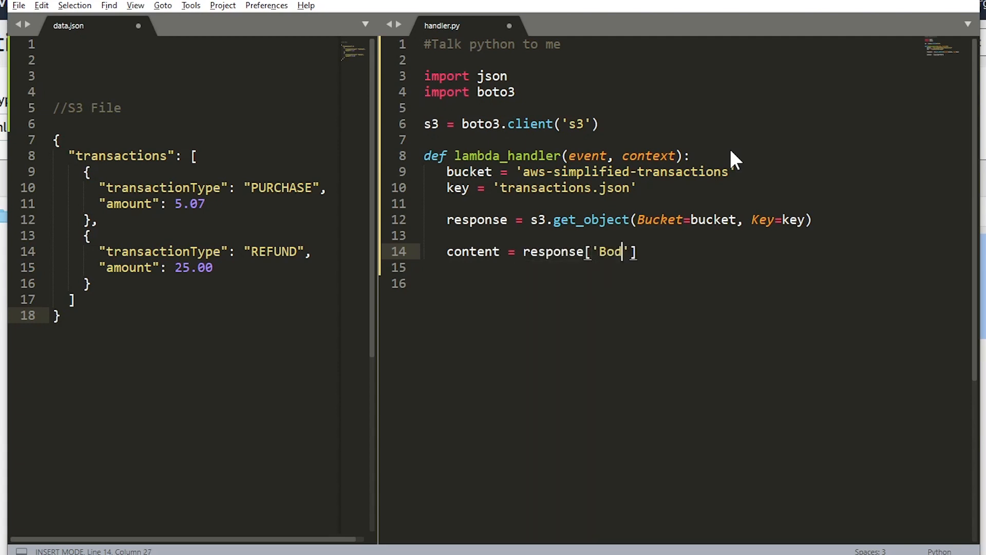
text(y])
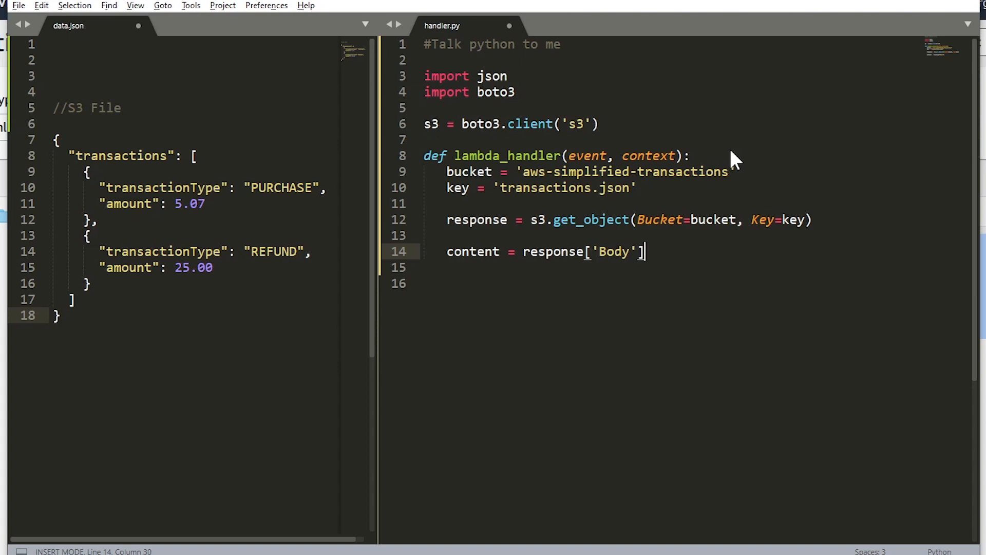
key(Enter)
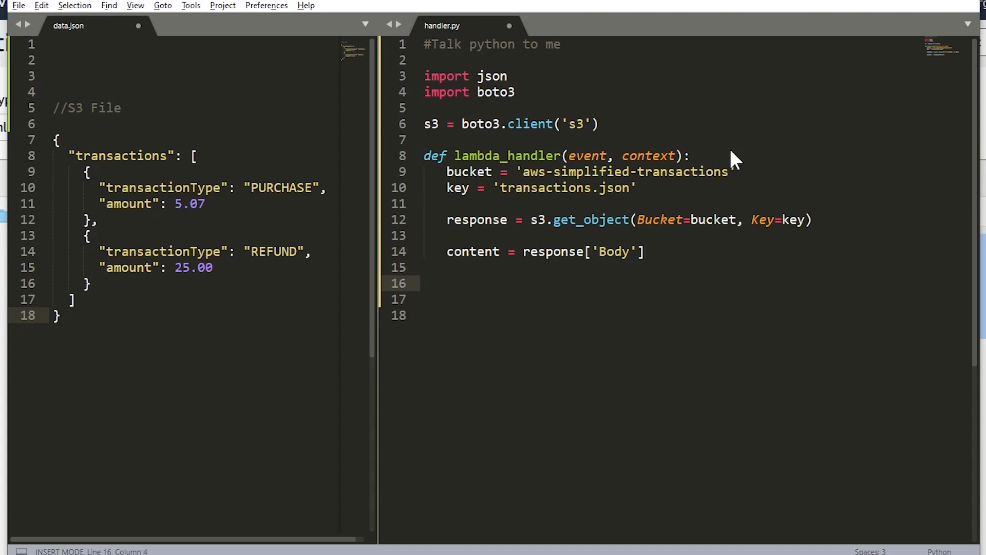
- Parse it with jsonObject = json.loads(content.read())
text(j)
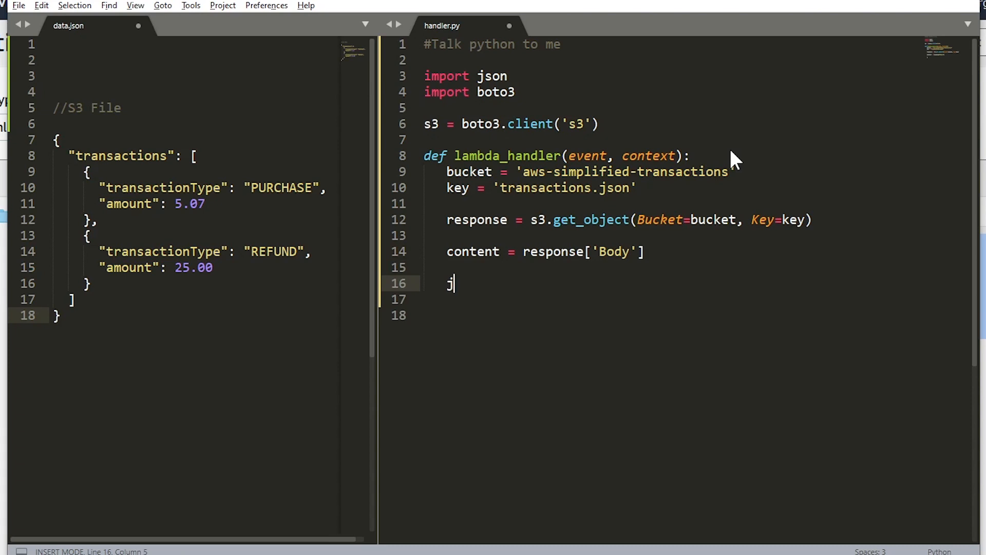
text(sonObject = json.)
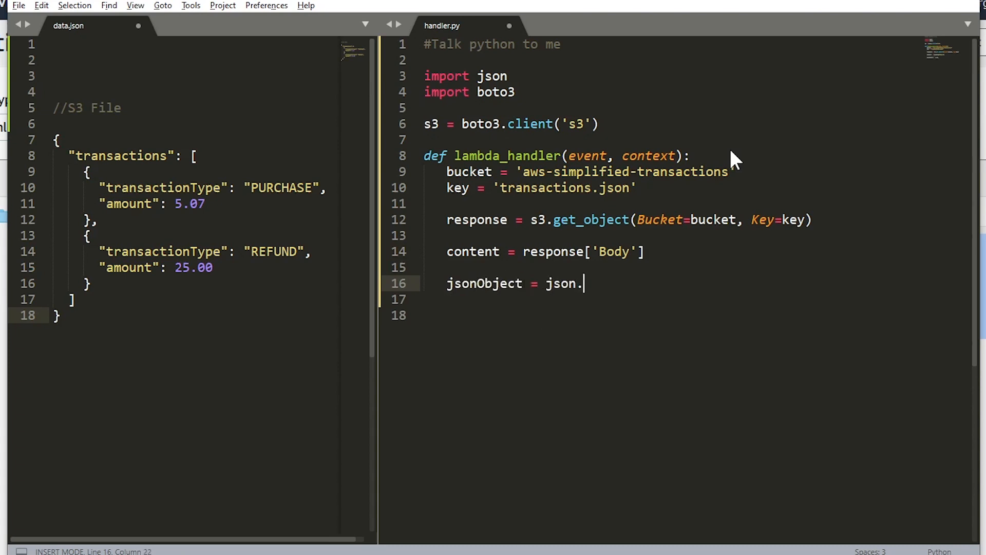
text(loads(cont)
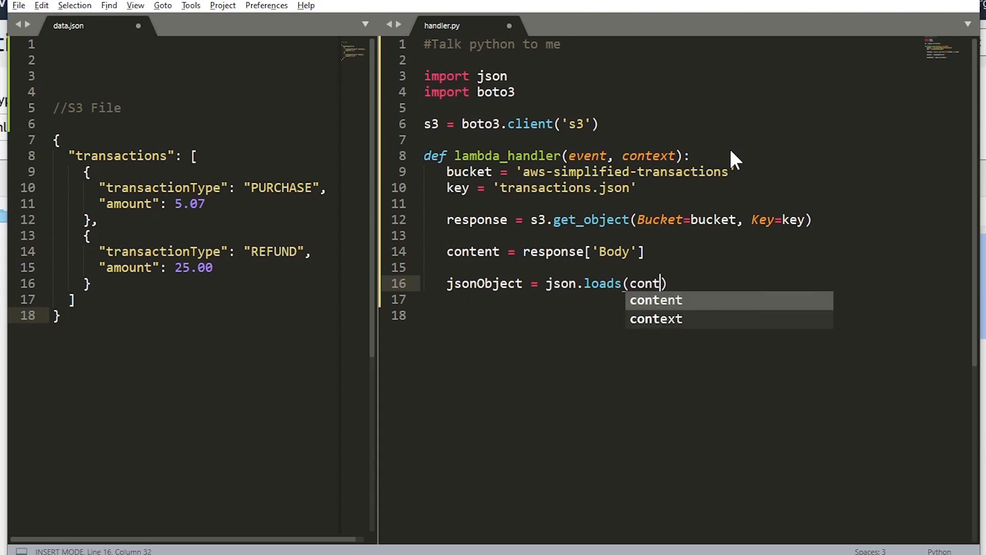
text(ent.read())
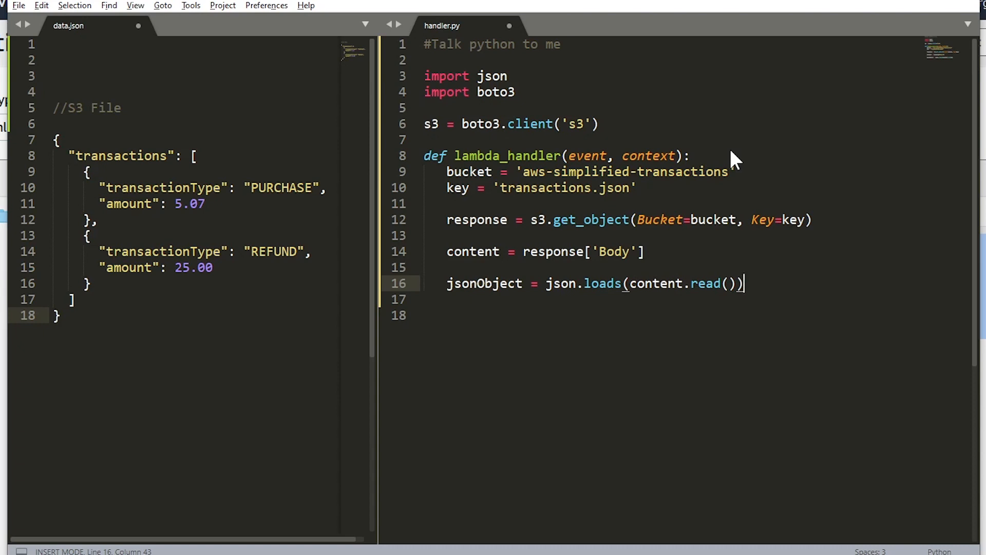
key(Enter)
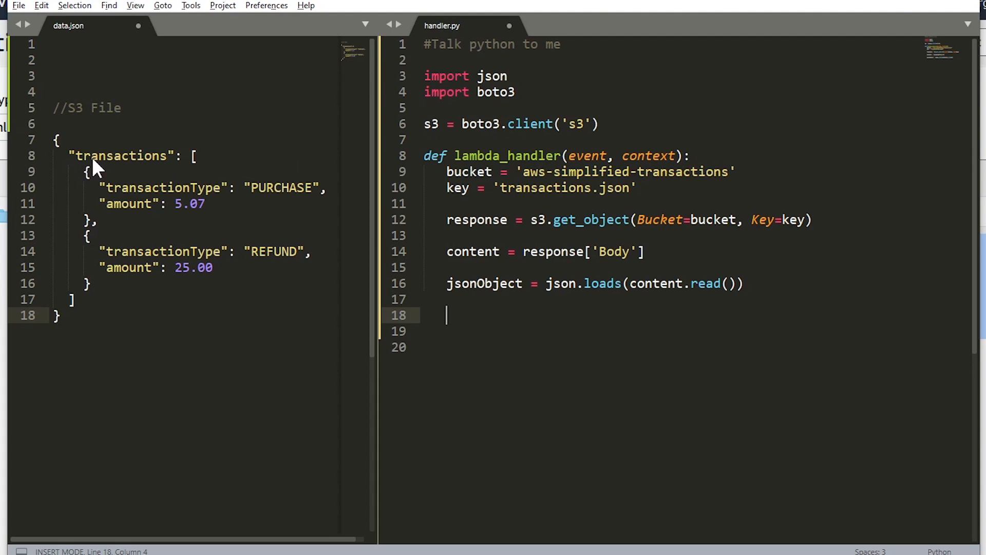
- Pull the list with transactions = jsonObject['transactions']
text(t)
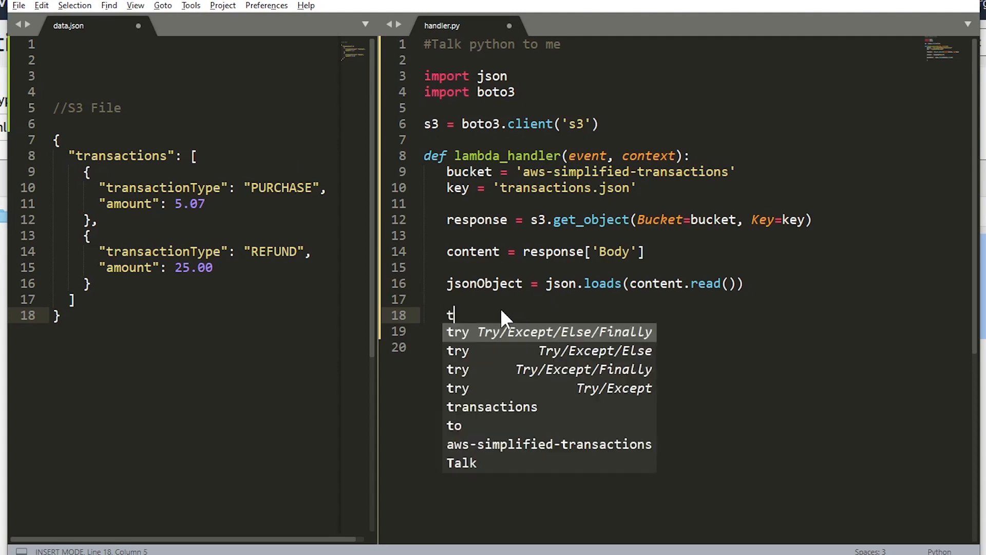
text(transactions = jsonObject[')
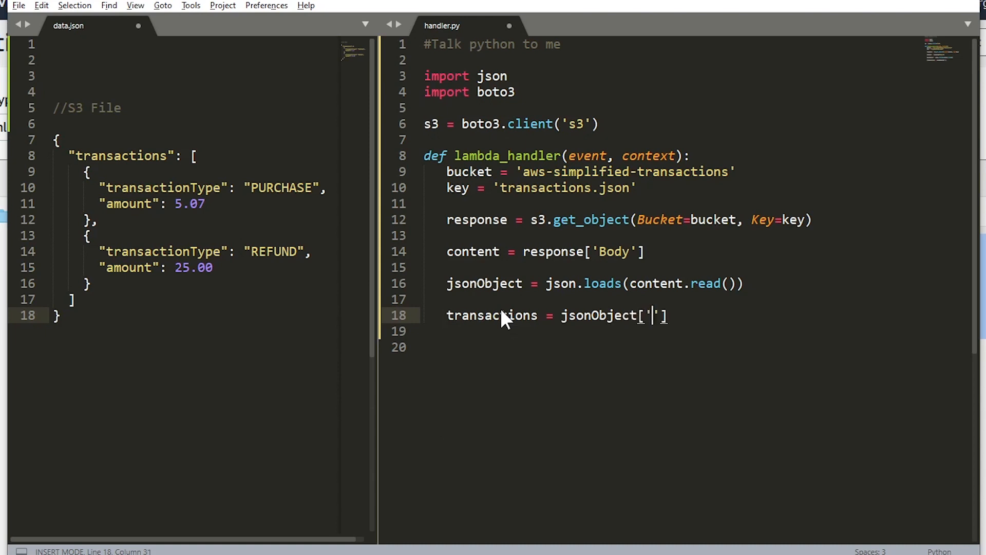
text(transactions)
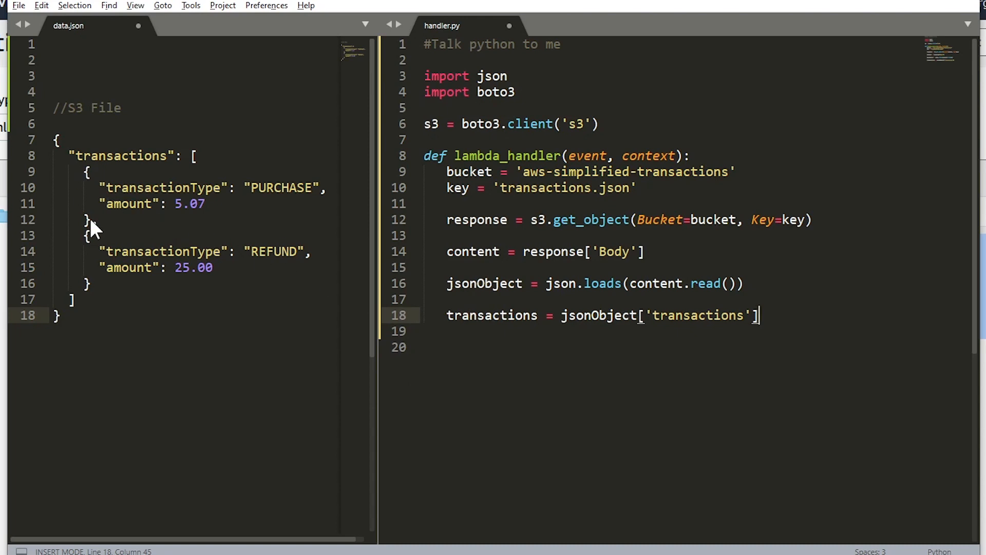
key(Enter)
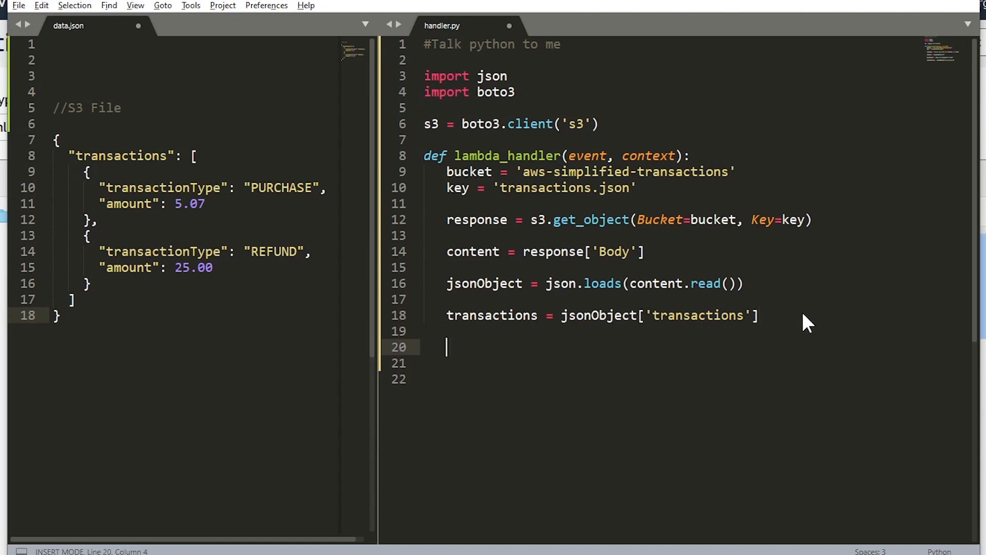
- Loop for record in transactions printing the TransactionType of each record
text(for record in)
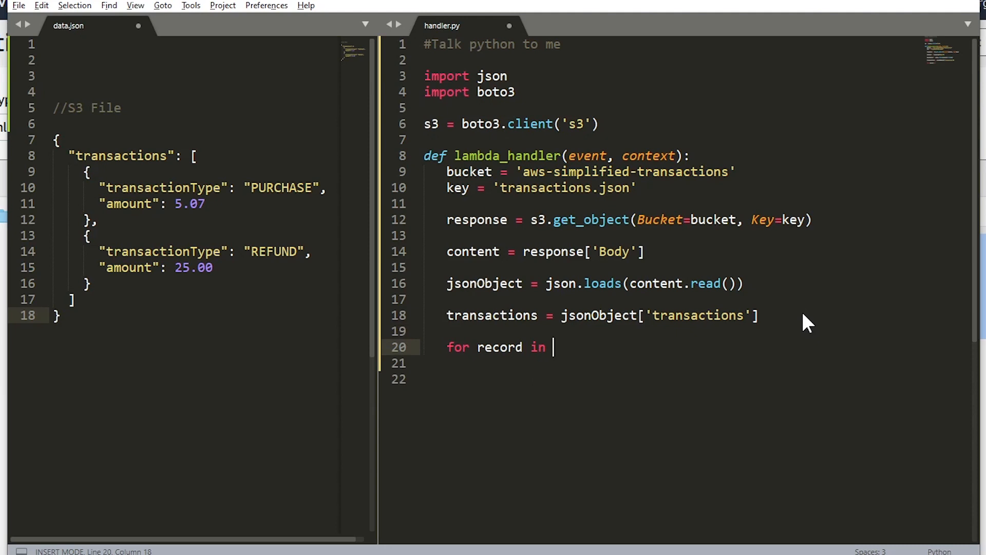
text(transactions:)
click(672, 362)
text(print()
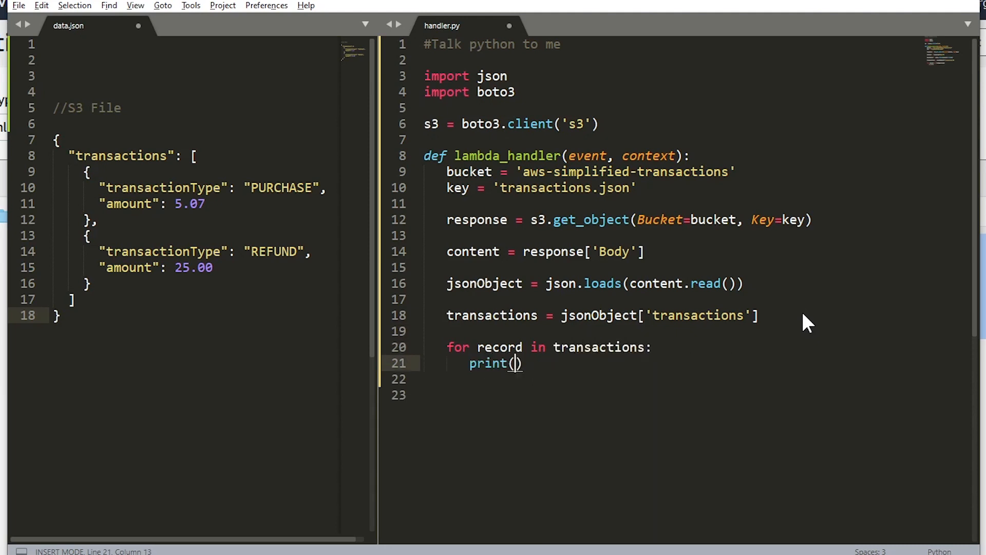
text("TransactionType:)
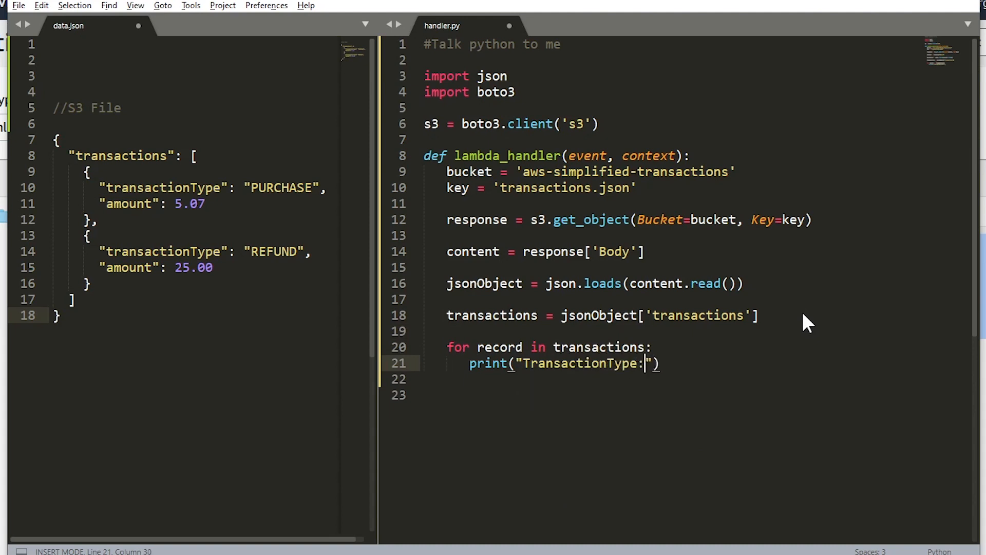
text(" + record['transactionType)
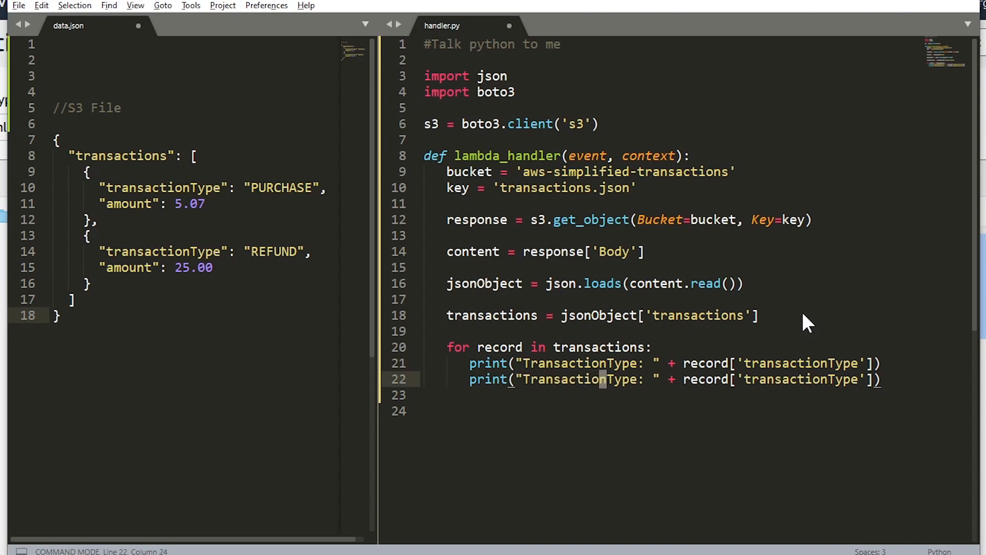
- Print each record's TransactionAmount via str(amount), then a "---" separator line
text(TransactionAmount)
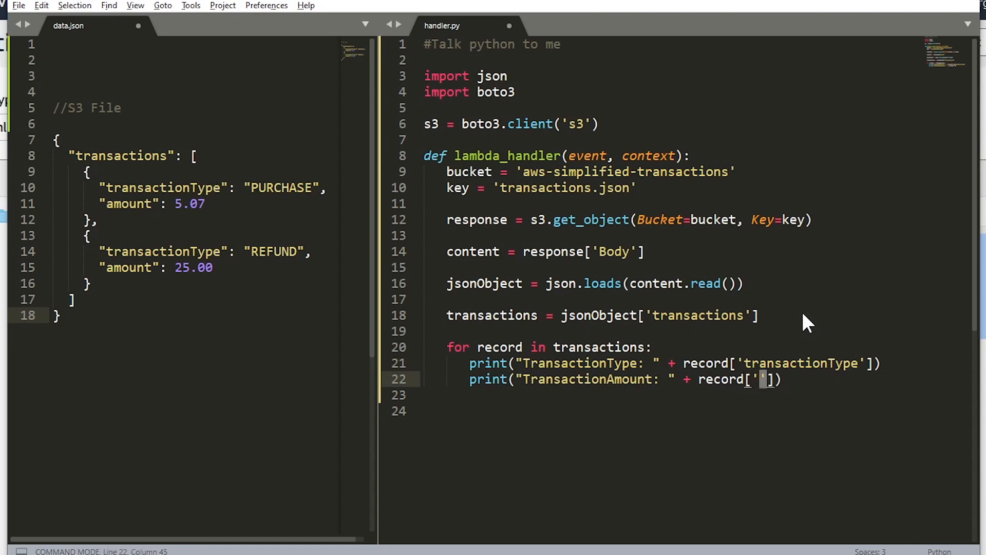
text(amount)
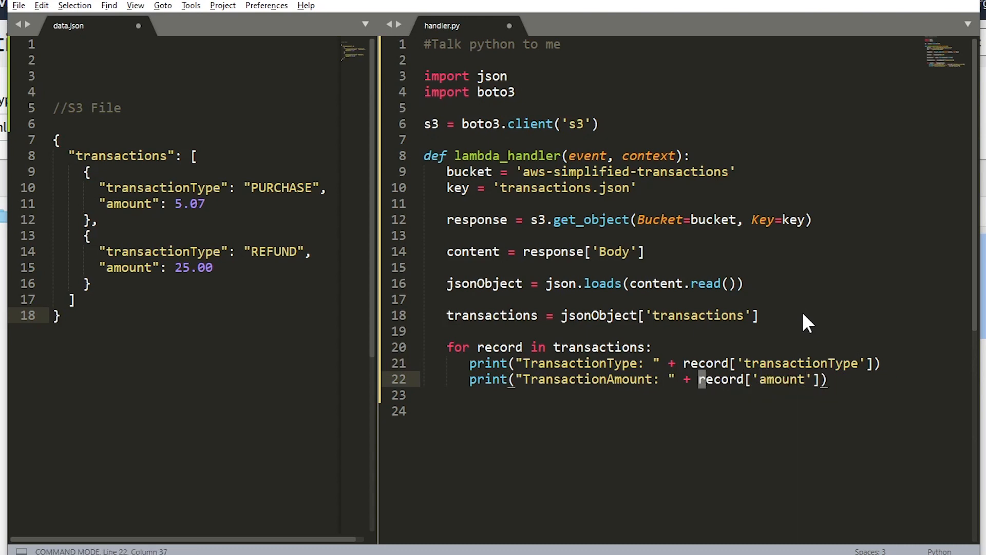
text(str()
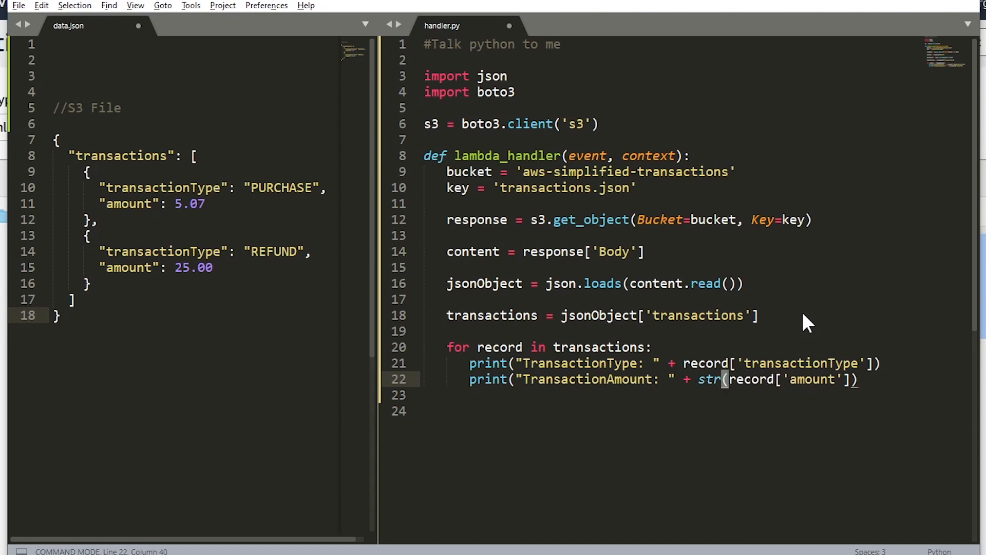
text())
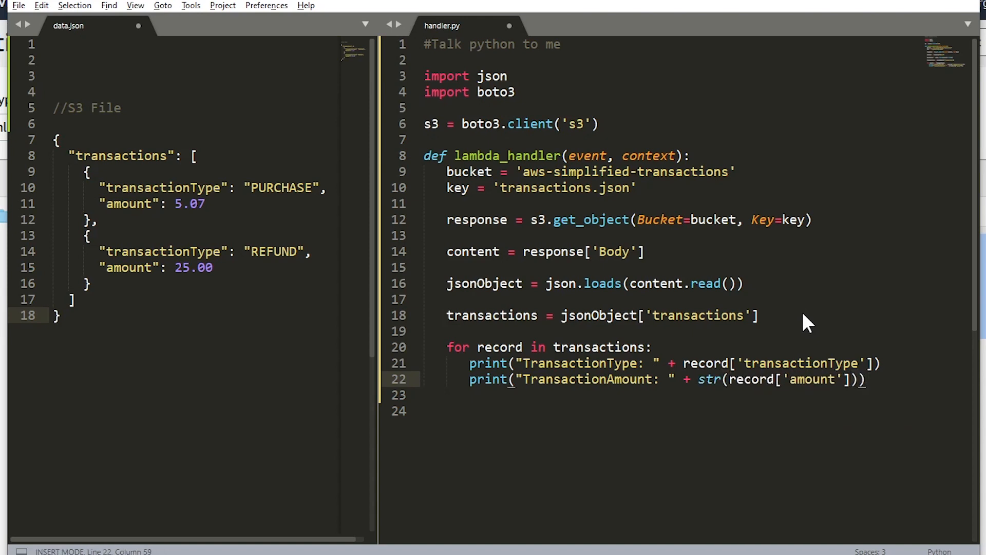
text(prin)
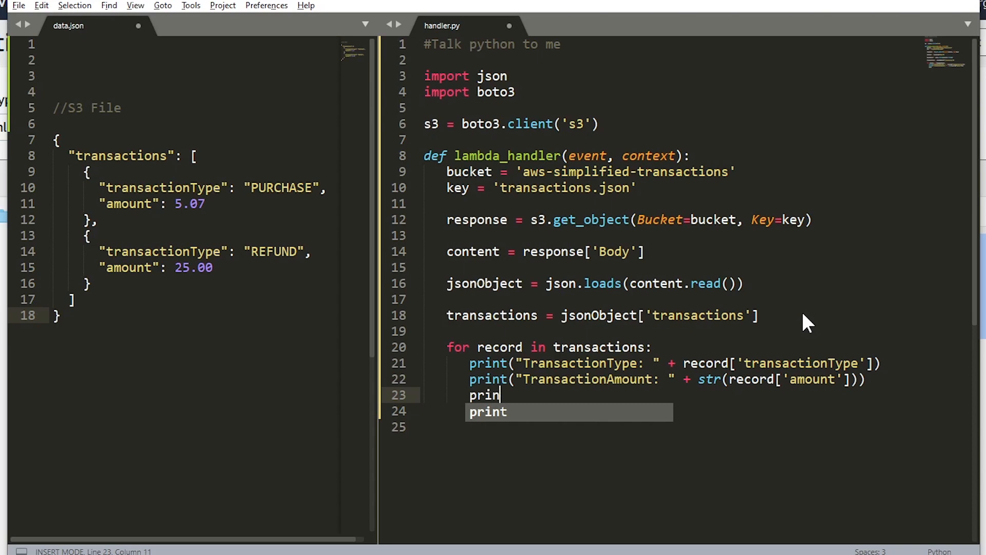
text(t("---"))
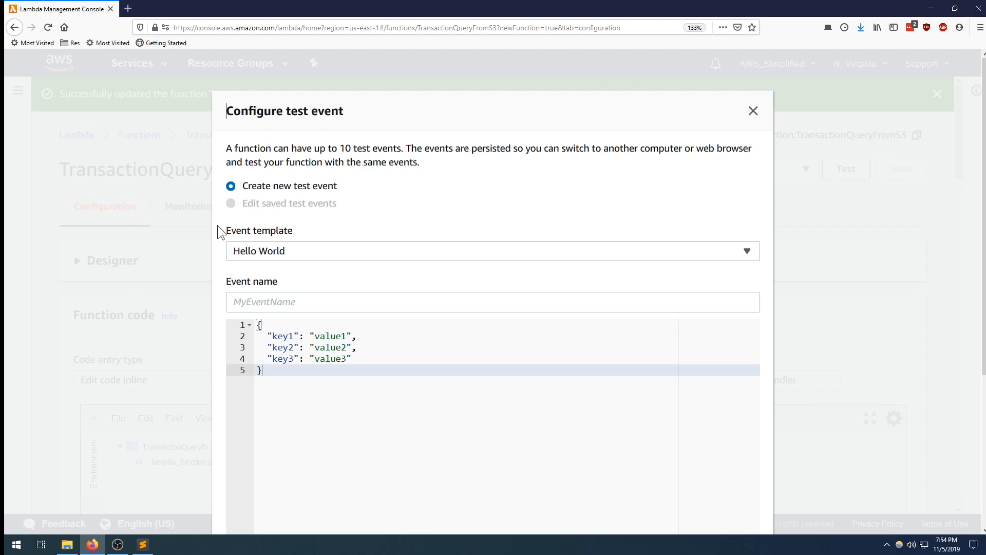
- Save a test event named TestEvent and run the function with it, getting a succeeded result
click(348, 302)
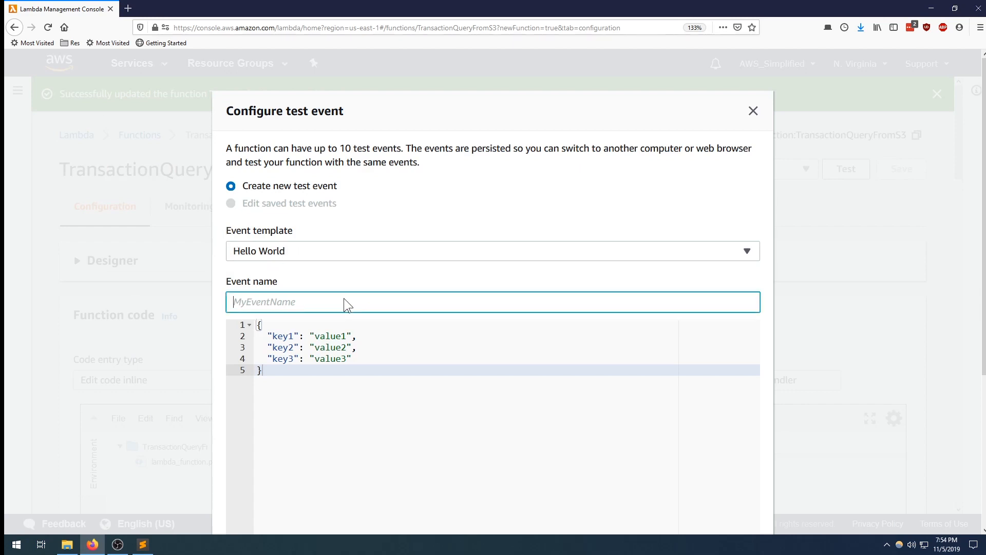
text(TestEvent)
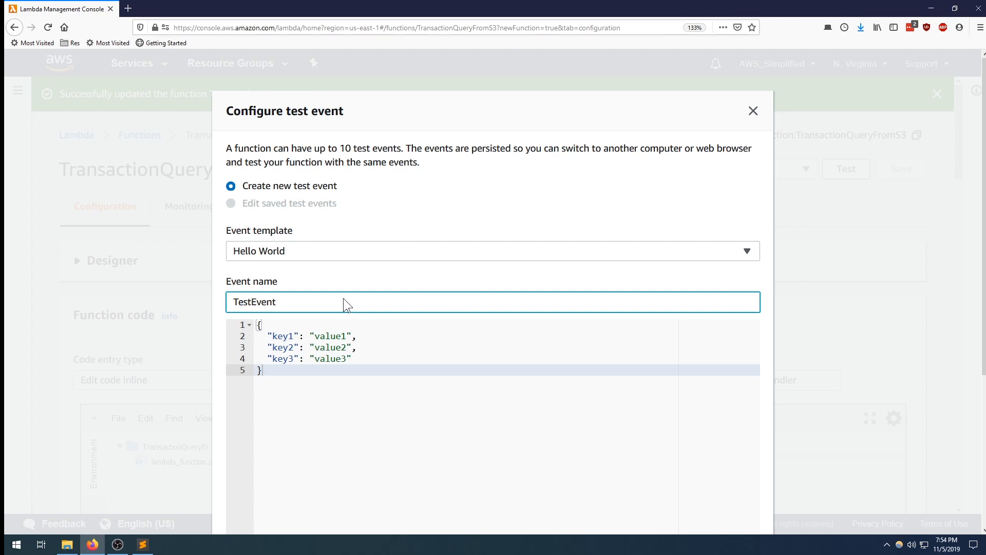
mouse_move(424, 395)
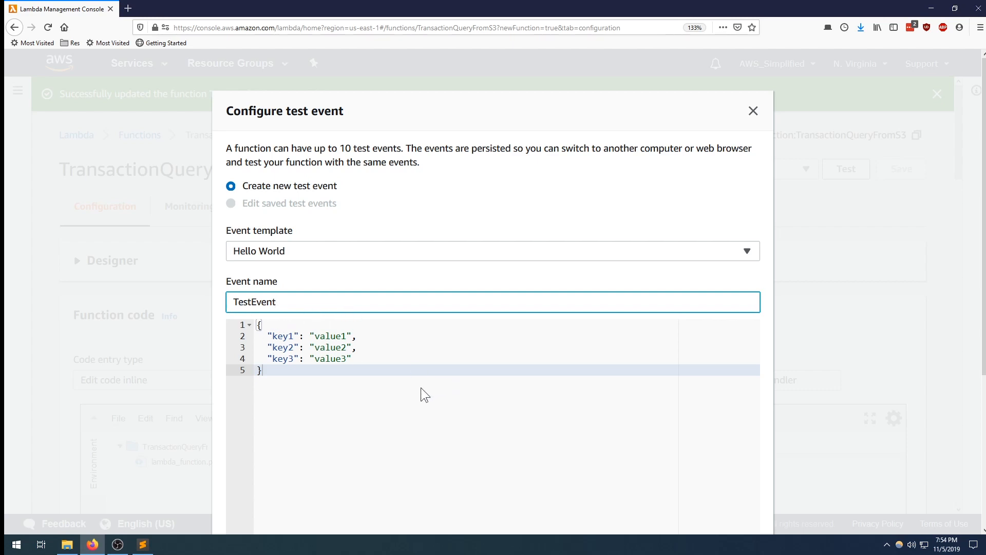
scroll(down, 3)
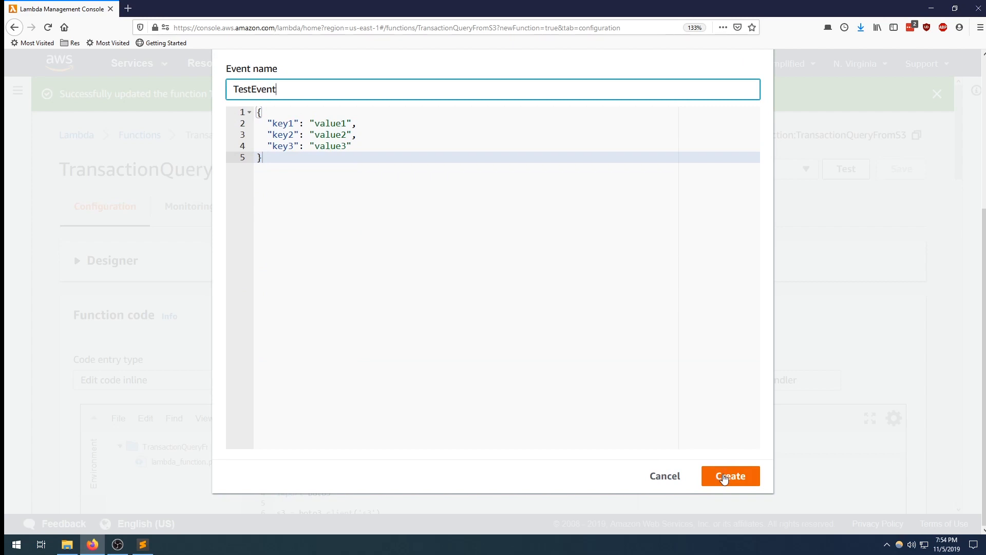
click(730, 476)
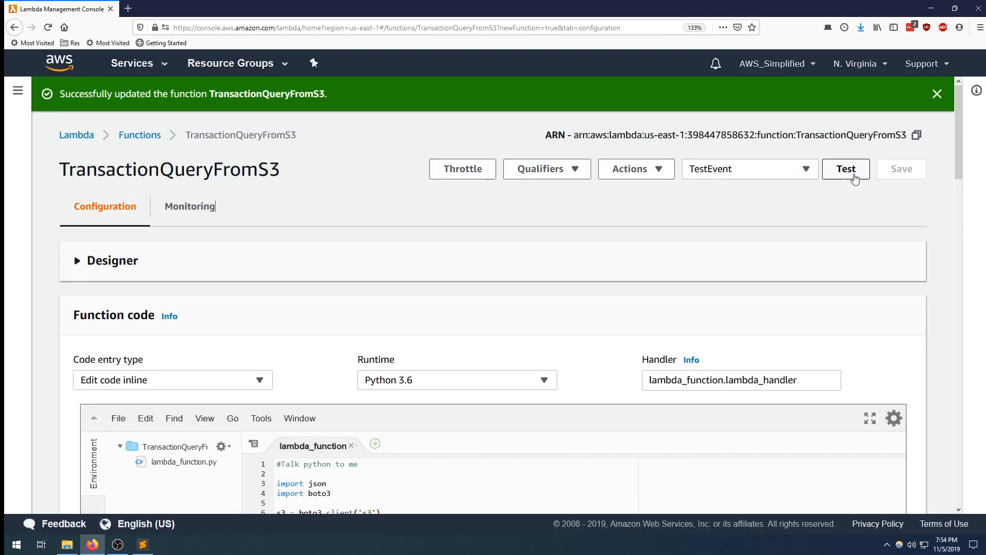
click(846, 169)
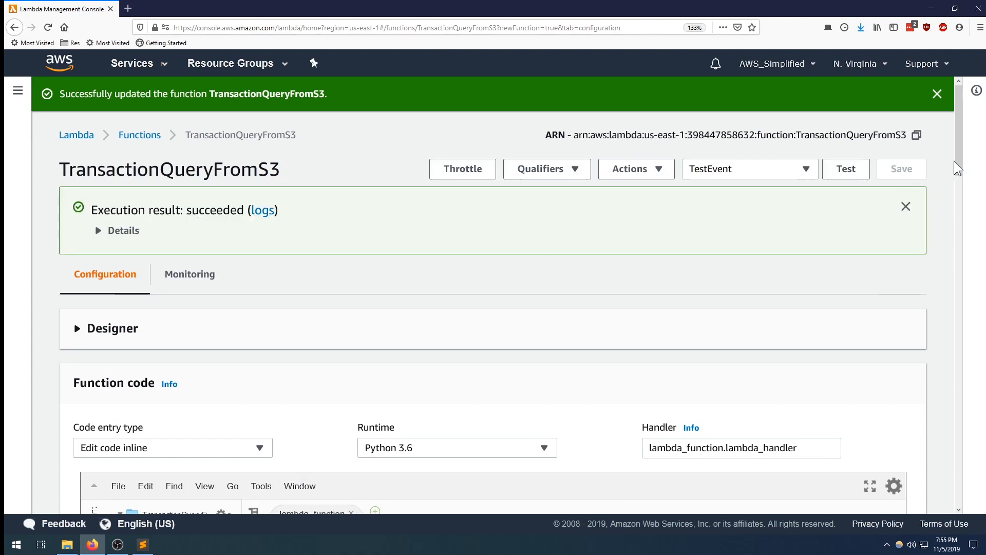
- Review the Execution results logs showing PURCHASE 5.07 and REFUND 25.0 with a null response
scroll(down, 3)
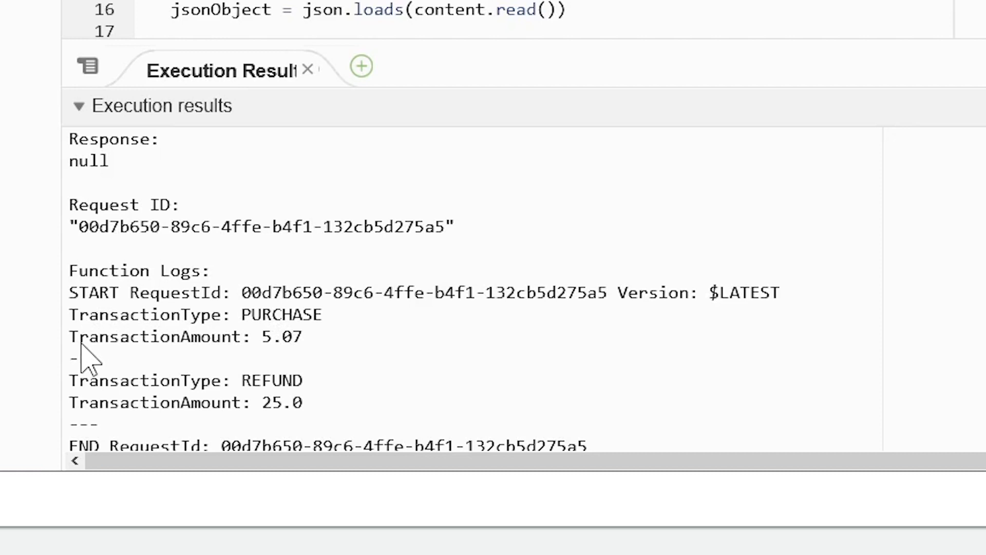
mouse_move(87, 357)
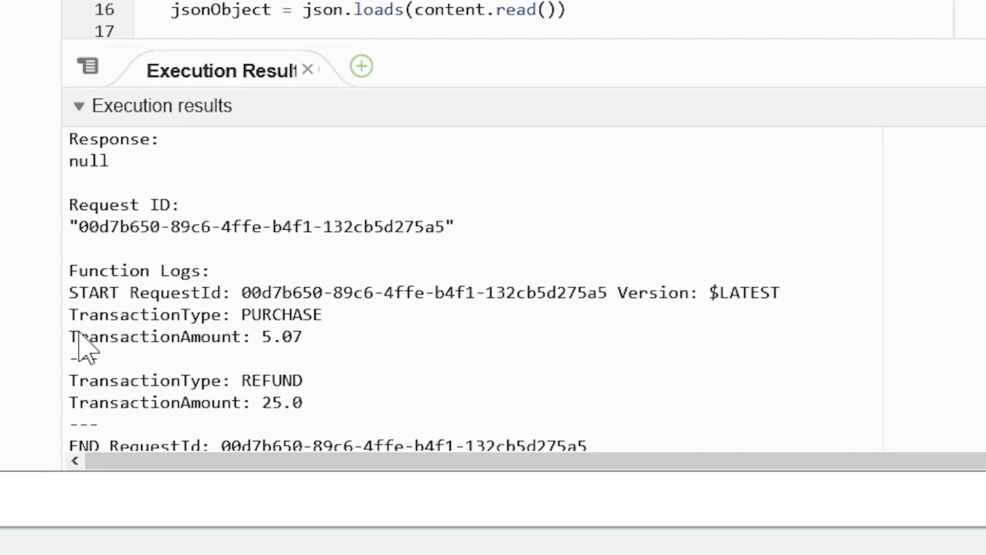
mouse_move(46, 357)
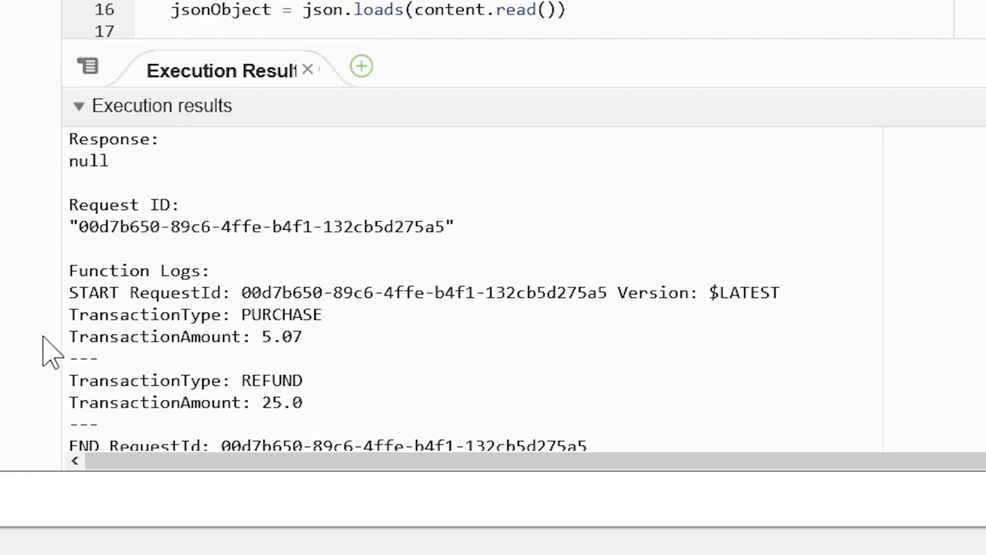
mouse_move(41, 358)
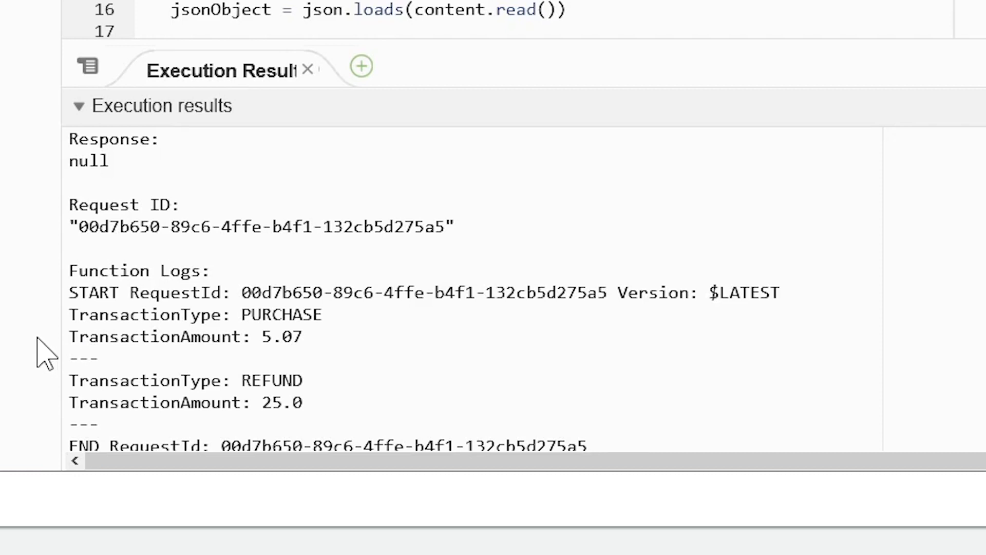